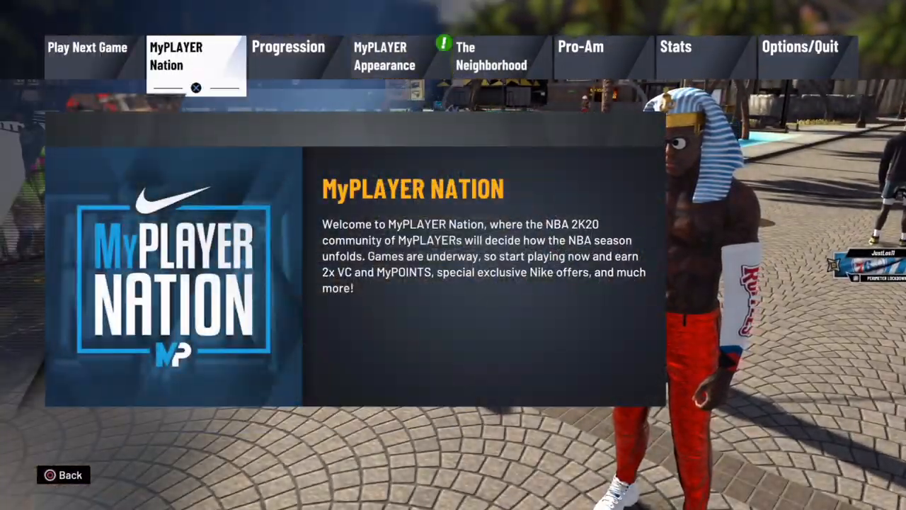
Browse the MyPLAYER progression's skill boosts and badge upgrades, then return to progression options
left_click(288, 47)
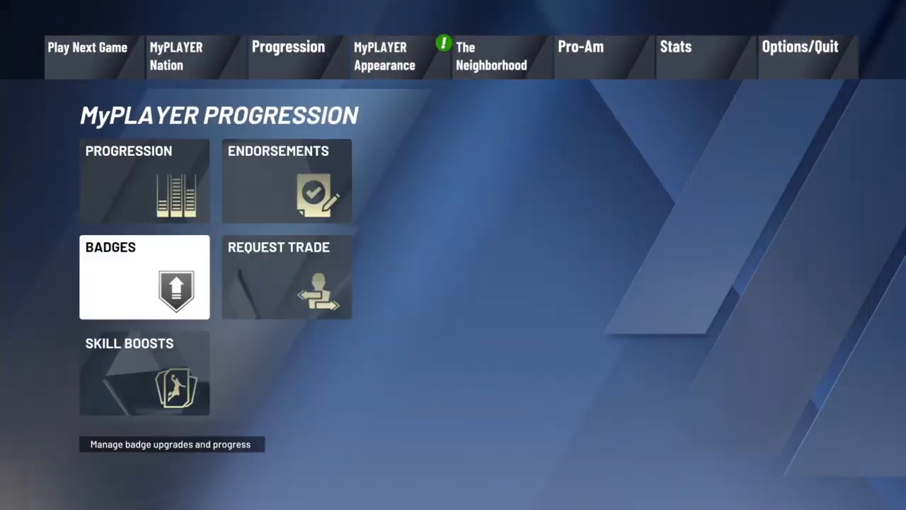
left_click(144, 373)
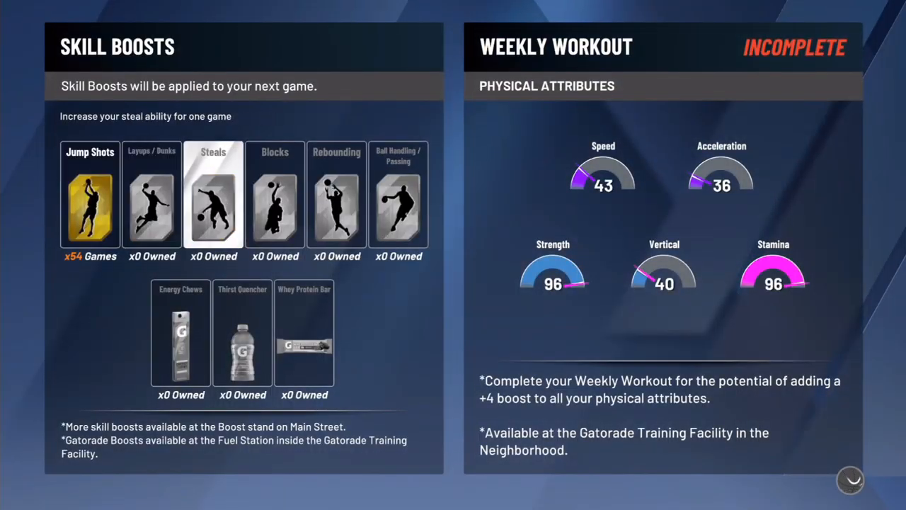
left_click(398, 194)
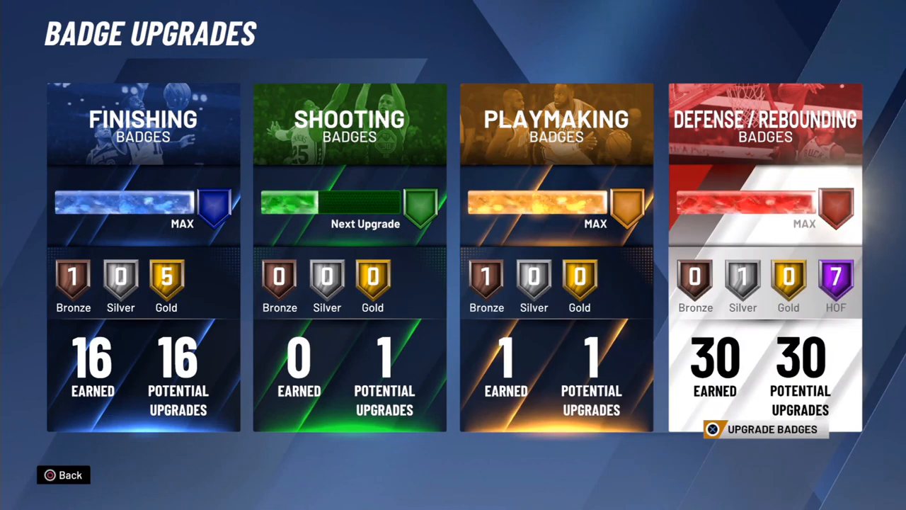
left_click(64, 474)
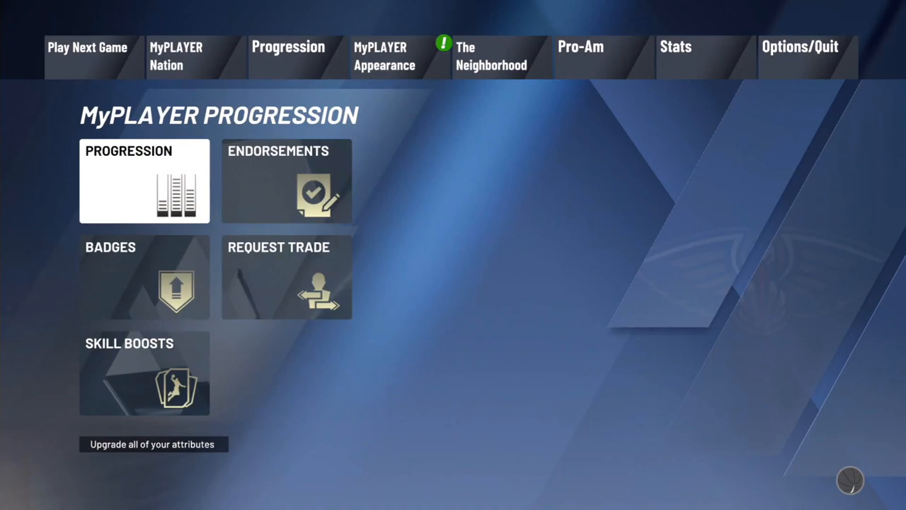
Tour The Neighborhood and MyREP pages and today's events and daily bonus, then back out
left_click(581, 47)
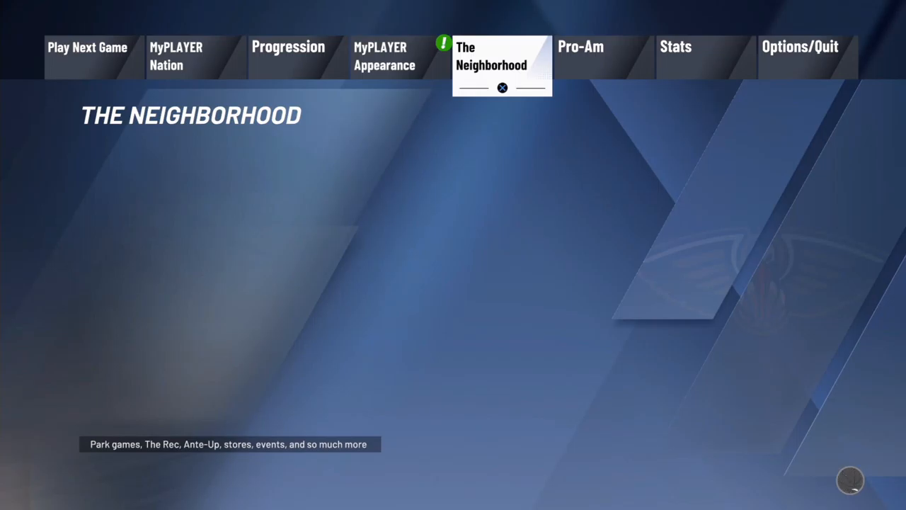
left_click(490, 56)
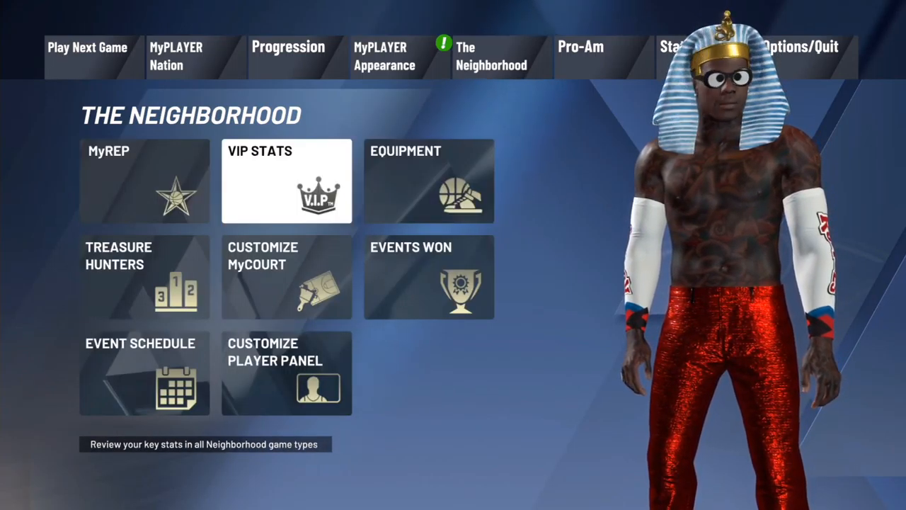
left_click(428, 180)
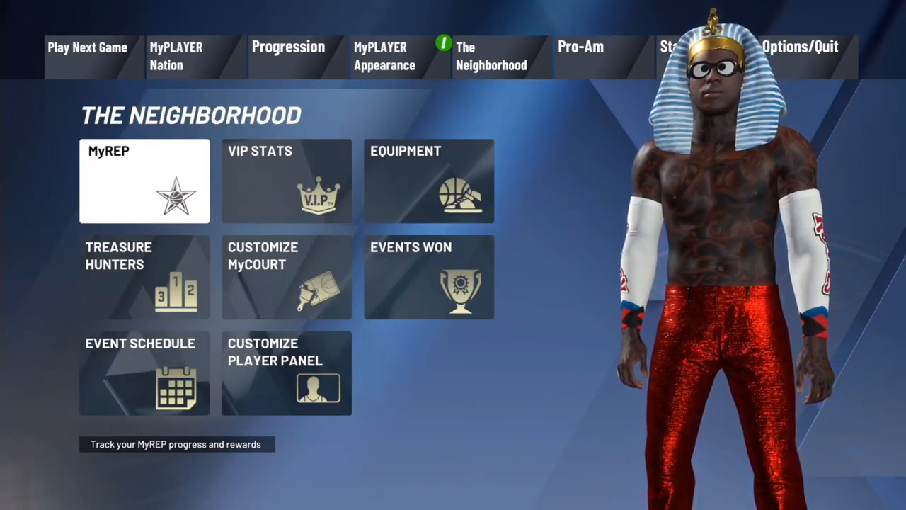
left_click(144, 181)
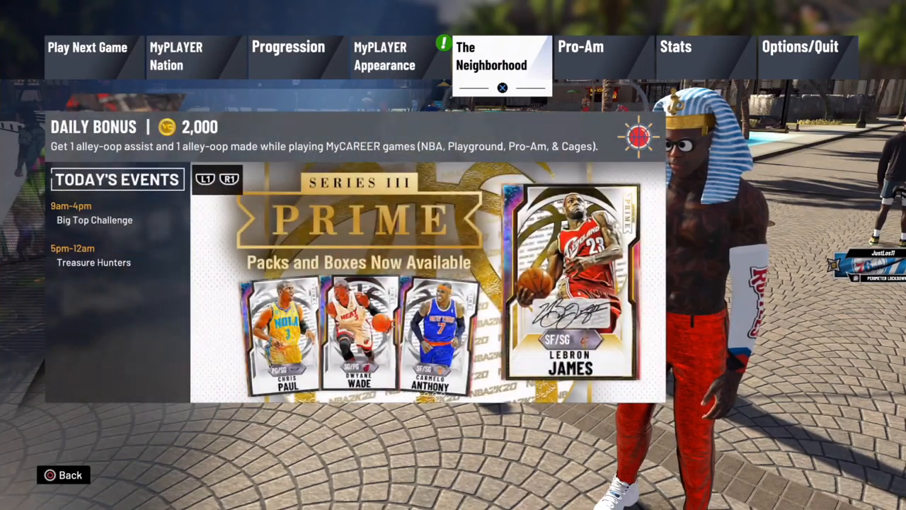
left_click(800, 56)
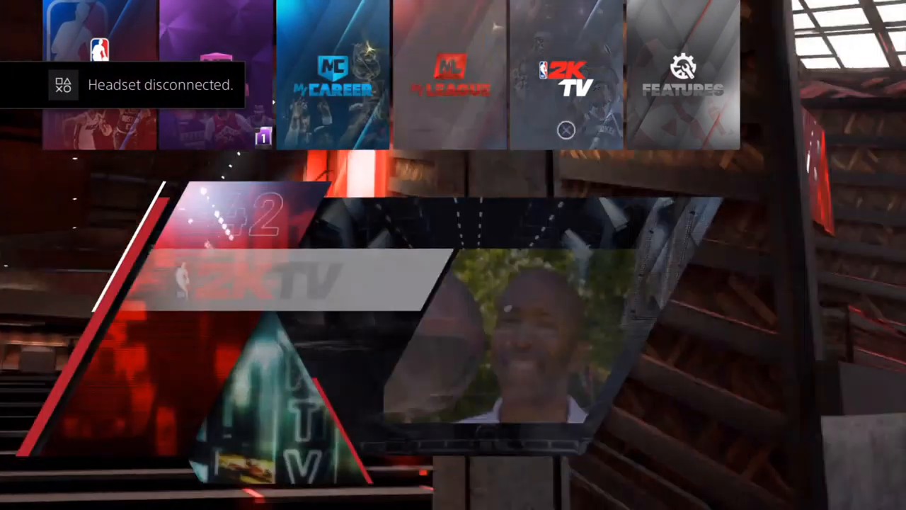
Leave MyCAREER and head to the game settings to enter the 2K account e-mail
left_click(682, 74)
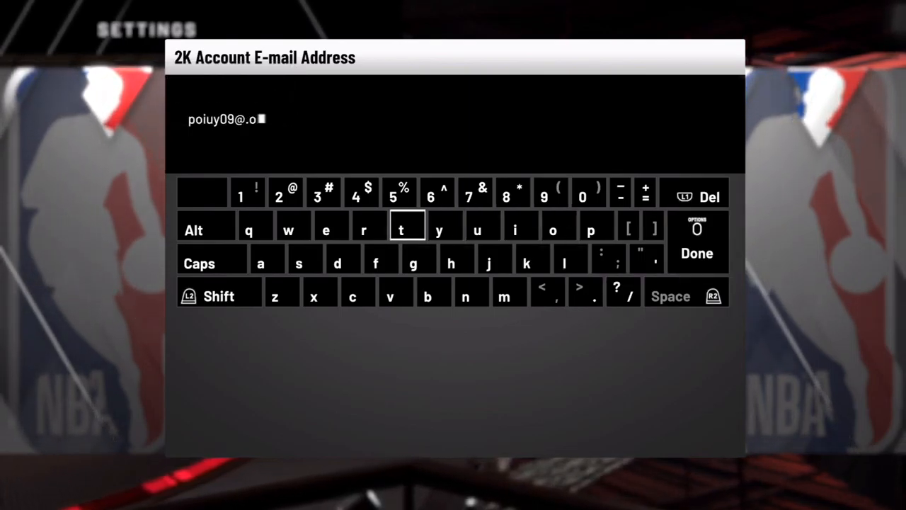
Complete the 2K account e-mail on the on-screen keyboard and confirm with Done
left_click(696, 253)
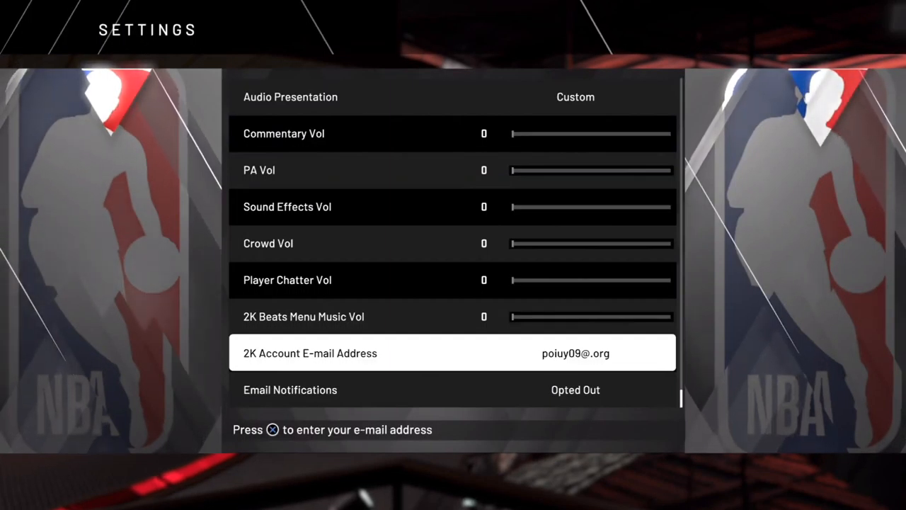
Close NBA 2K20 from the PS quick menu and go to console Settings
key("PS")
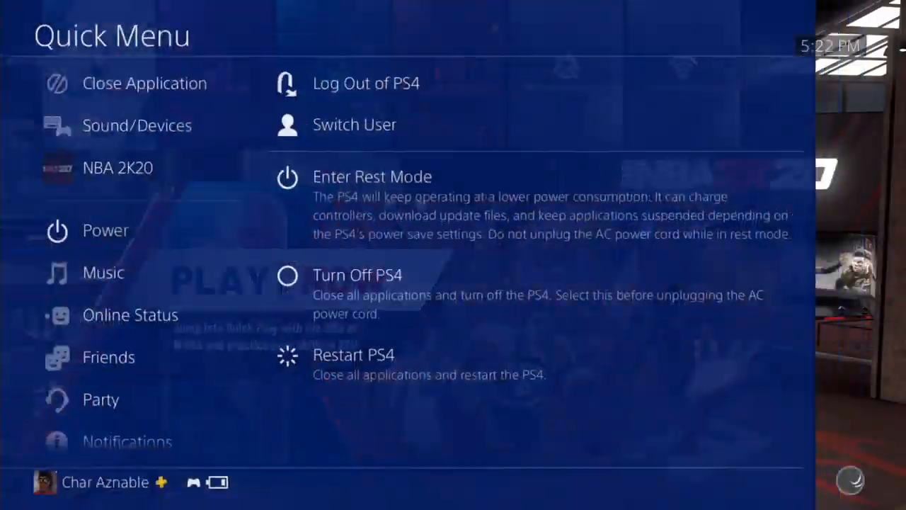
left_click(145, 83)
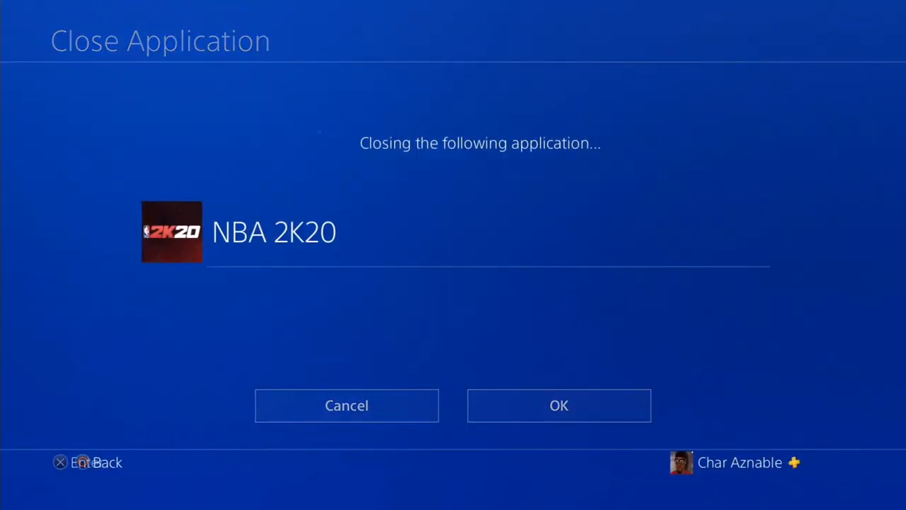
left_click(559, 404)
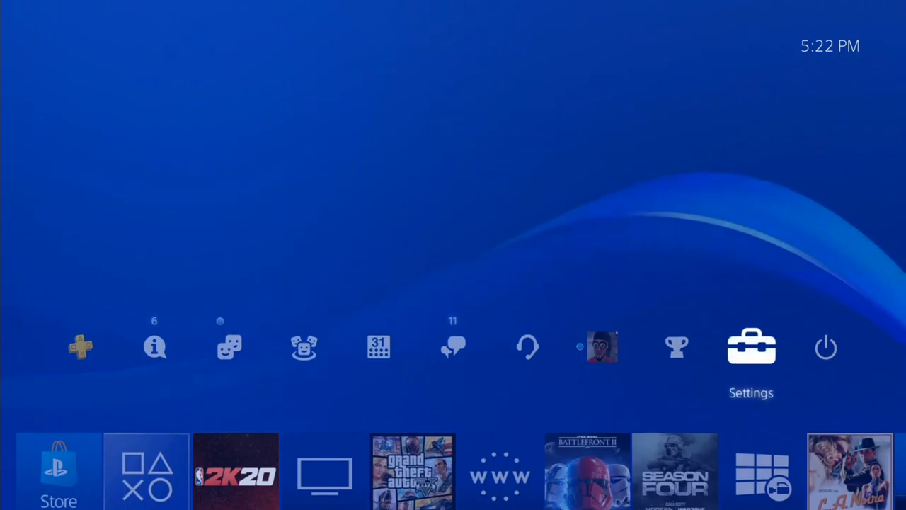
left_click(750, 346)
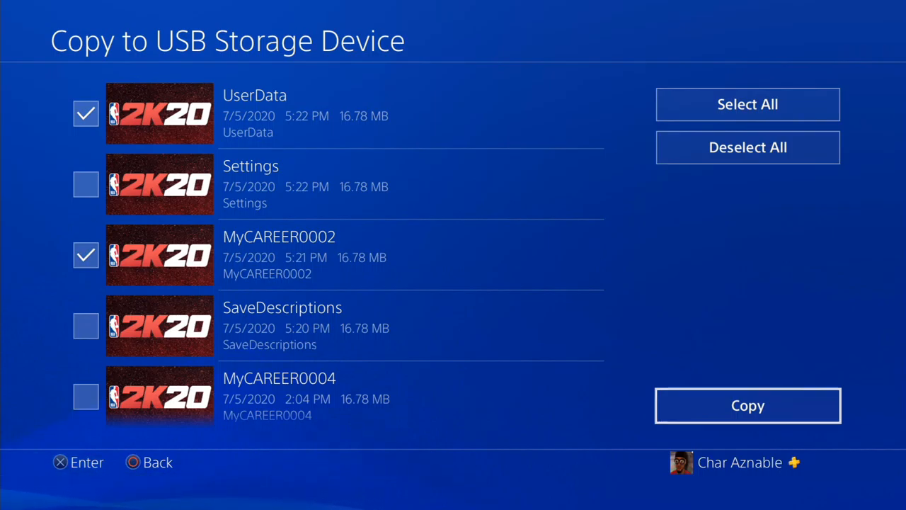
left_click(747, 405)
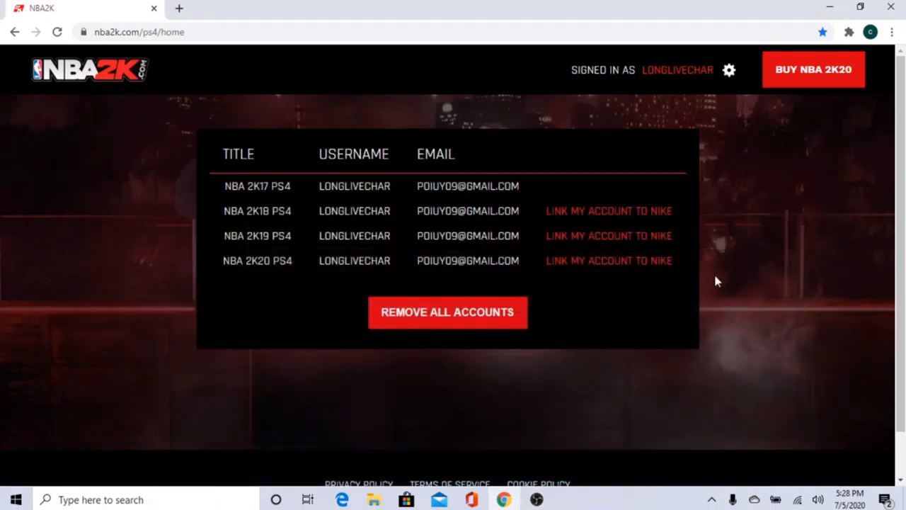
mouse_move(557, 297)
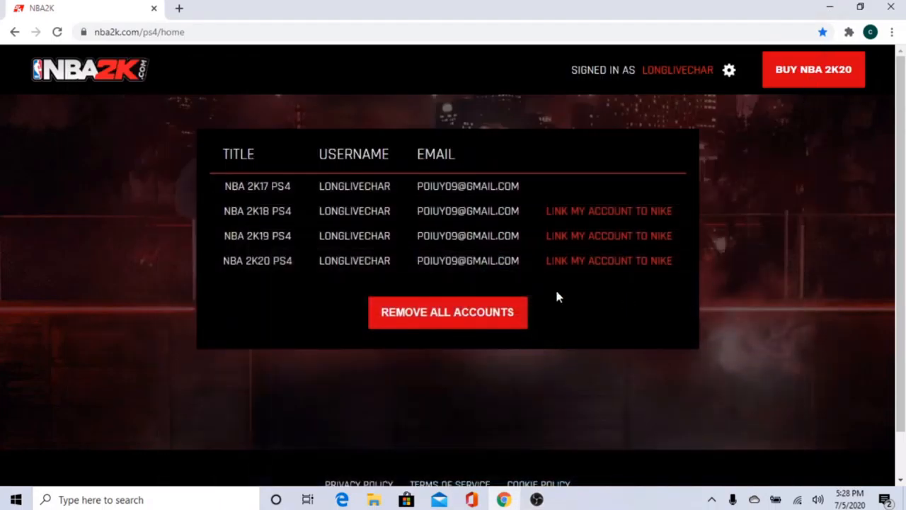
mouse_move(510, 312)
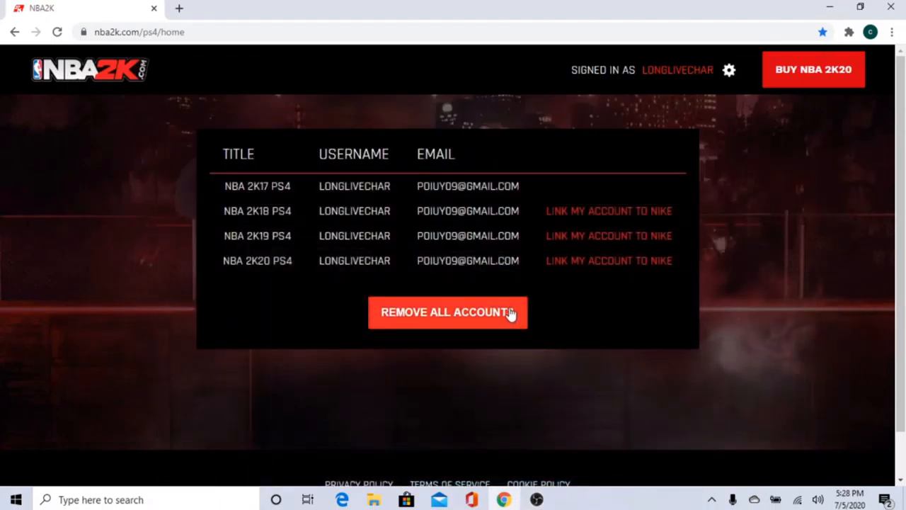
Remove all four linked NBA 2K PS4 accounts and confirm with Okay
left_click(448, 312)
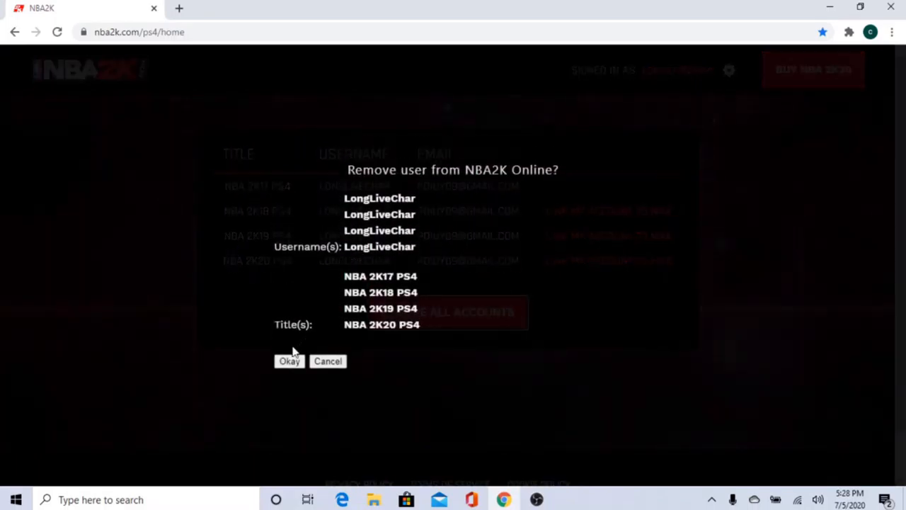
left_click(289, 361)
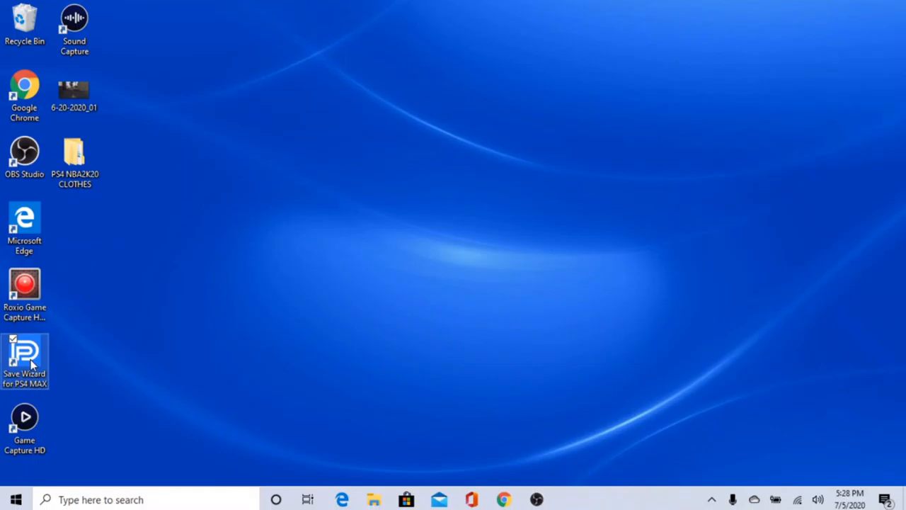
Launch Save Wizard for PS4 MAX from its desktop shortcut and dismiss the news window
double_click(25, 361)
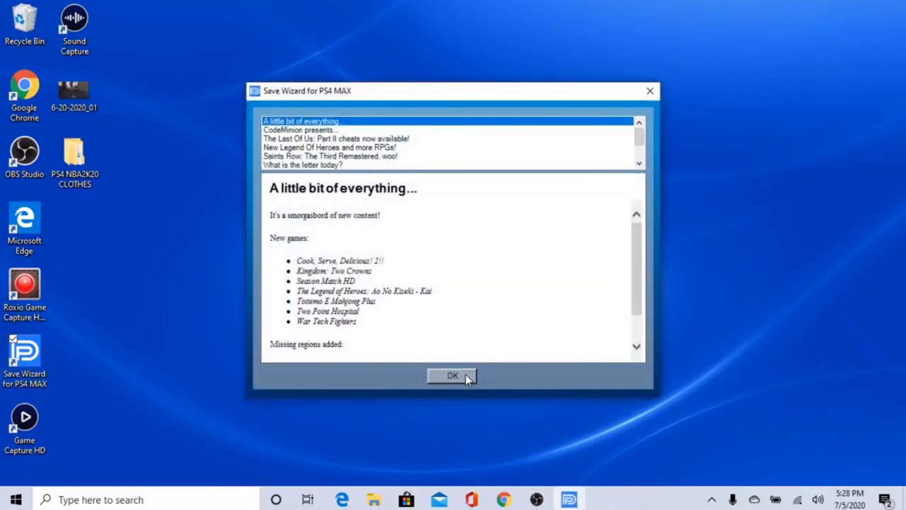
left_click(453, 375)
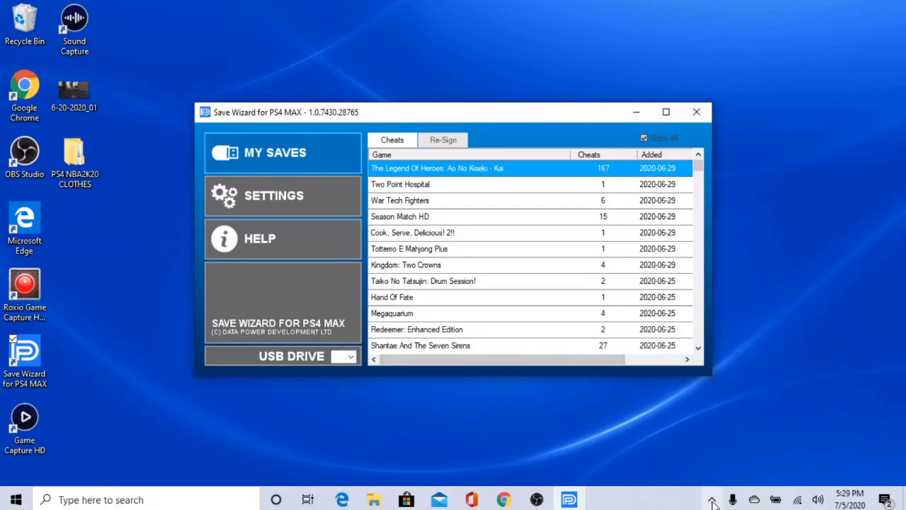
Eject the TRANSCODER device from the tray and close the USB (E:) window
left_click(712, 499)
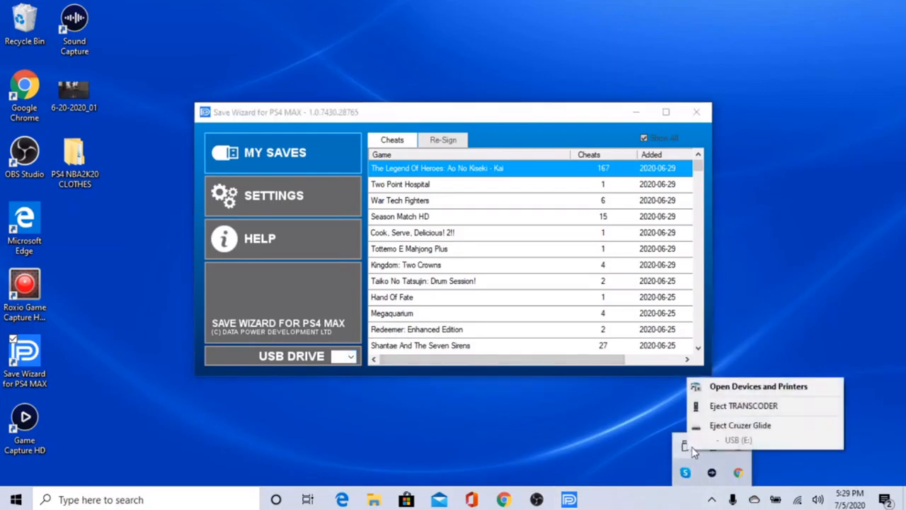
left_click(740, 424)
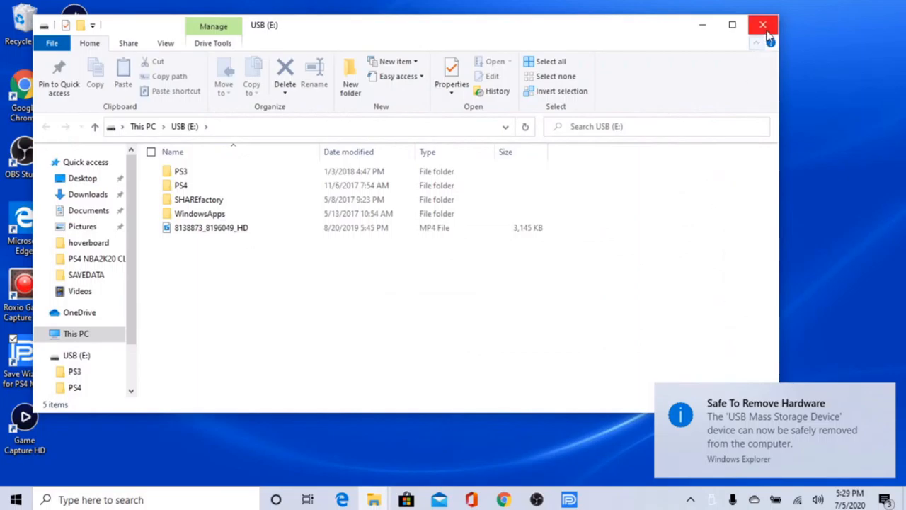
left_click(763, 25)
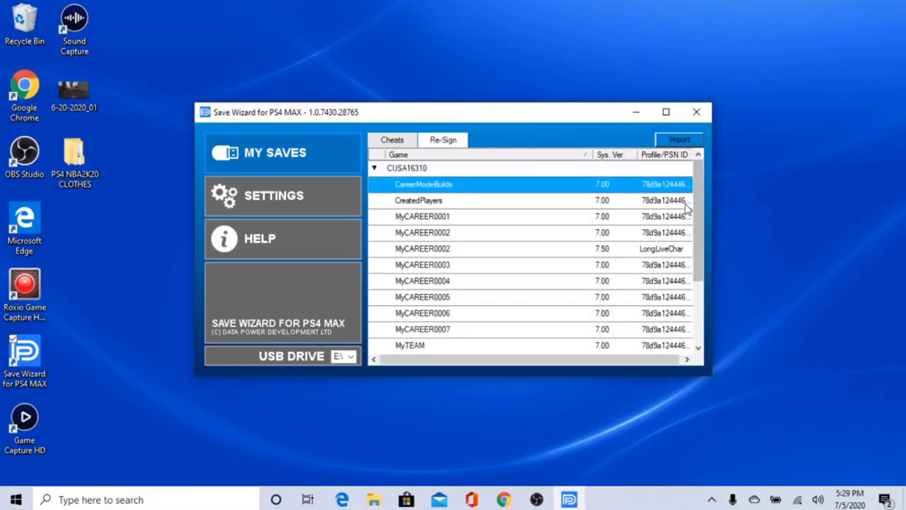
Re-sign MyCAREER0002, acknowledging the information notice and approving the overwrite
scroll("down", 3)
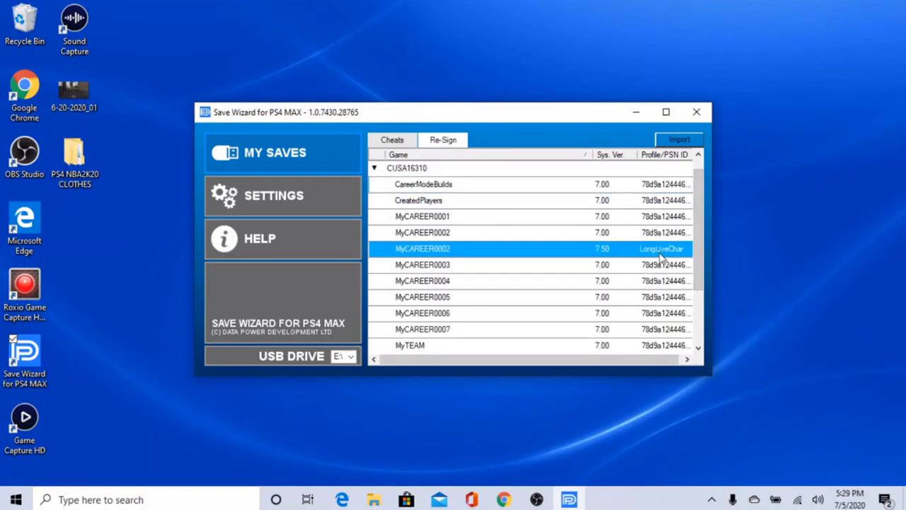
mouse_move(665, 249)
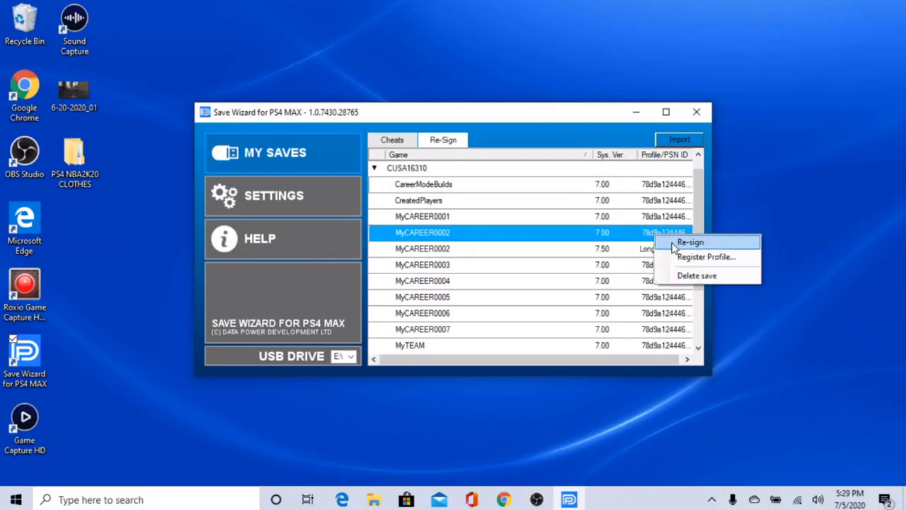
left_click(690, 242)
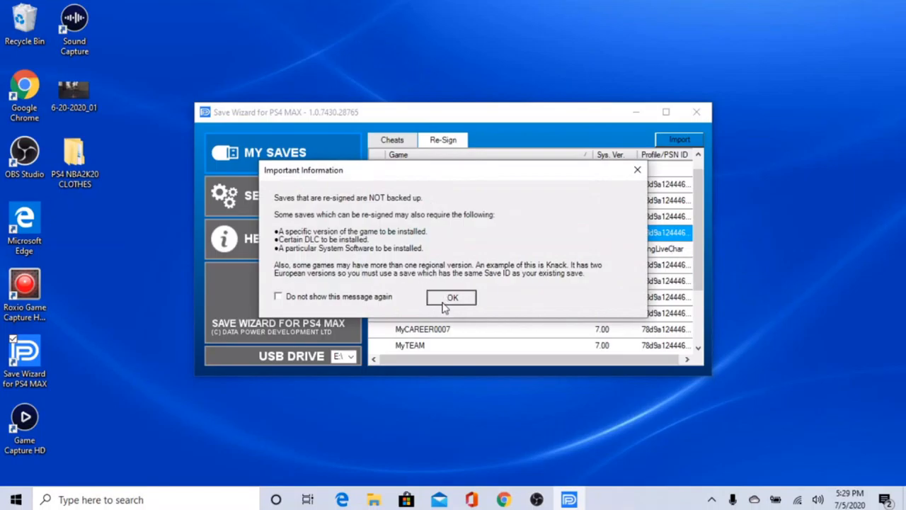
left_click(453, 296)
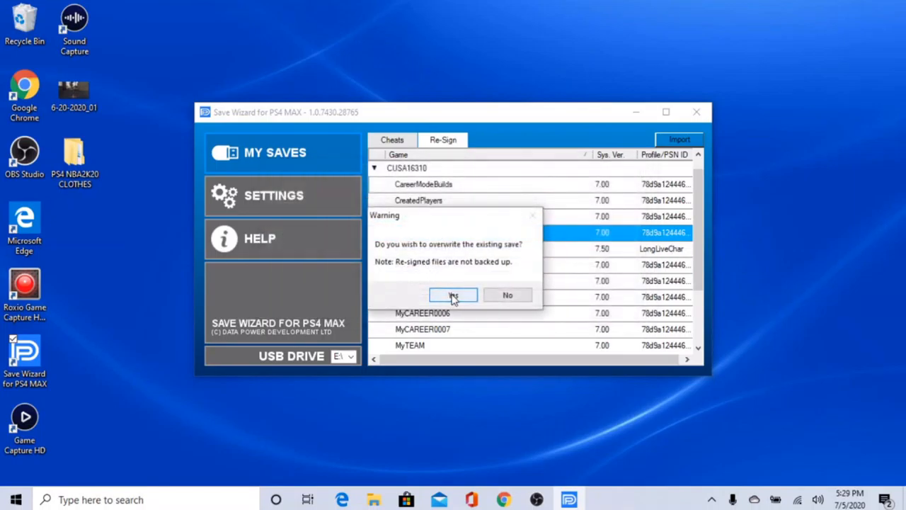
left_click(452, 294)
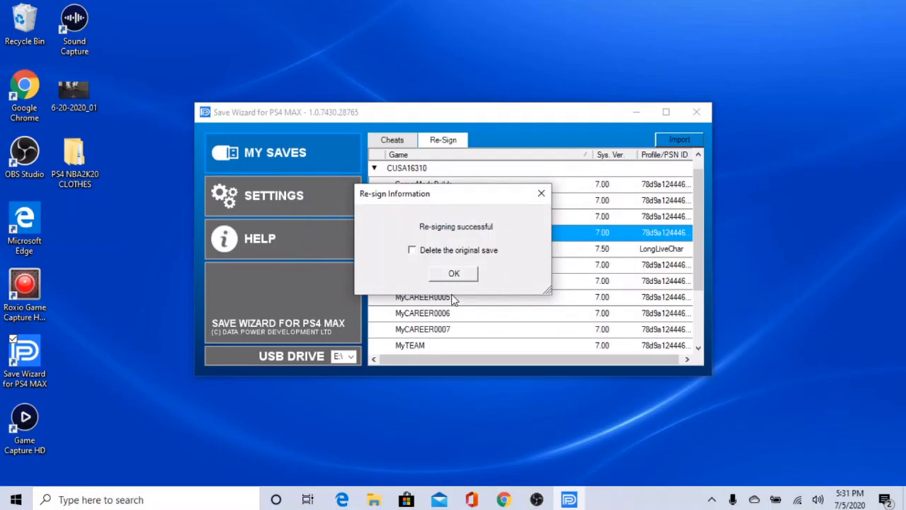
mouse_move(453, 271)
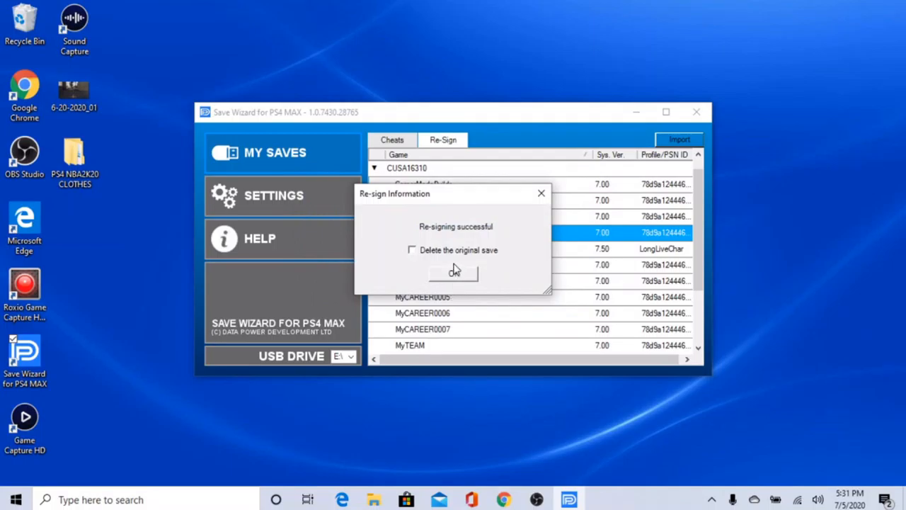
Dismiss the re-sign success notice and eject the Cruzer Glide USB drive from the tray
left_click(453, 273)
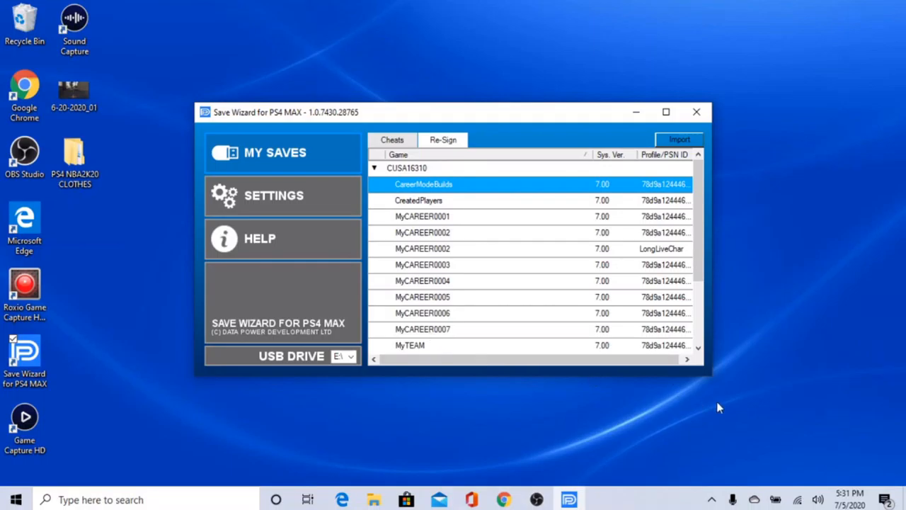
mouse_move(714, 503)
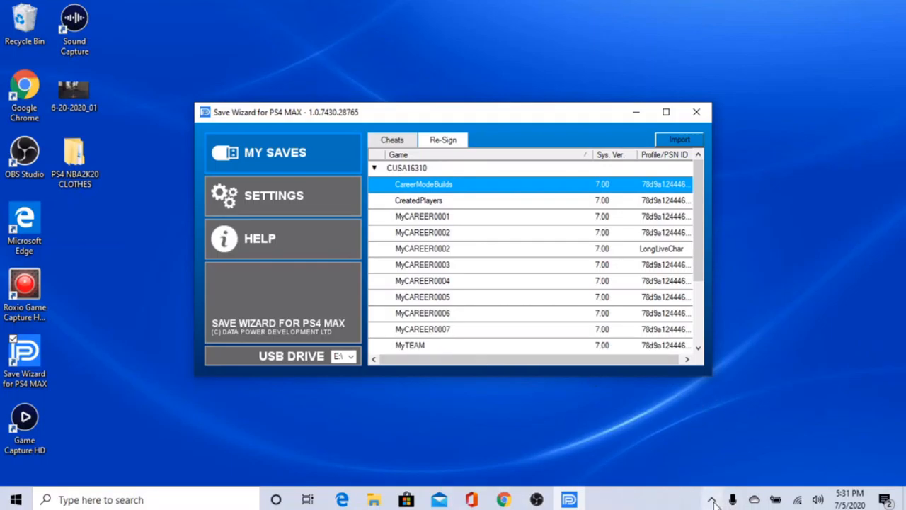
left_click(712, 499)
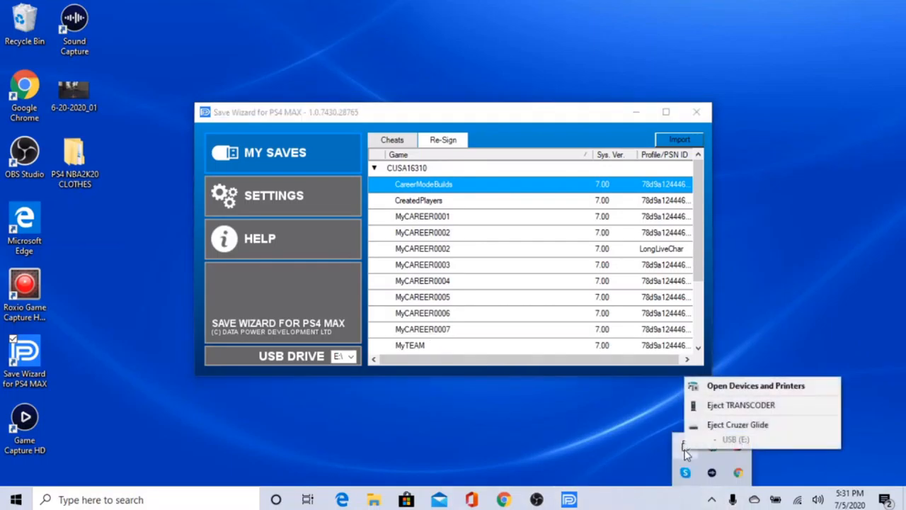
left_click(737, 424)
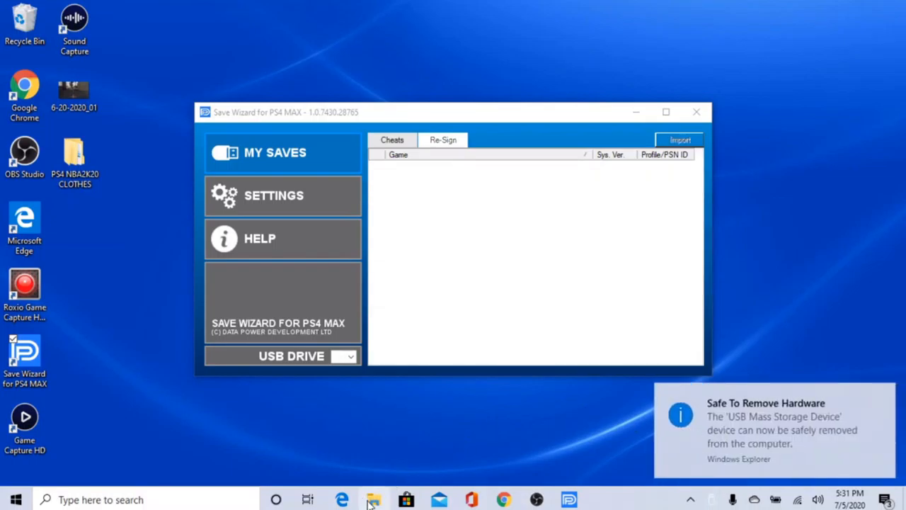
mouse_move(373, 499)
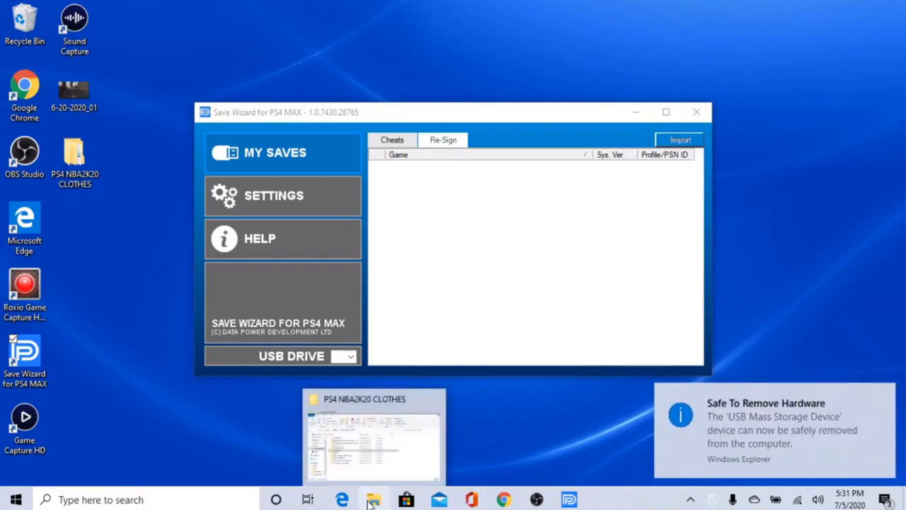
Delete the older 78d9… folder from USB (E:) > PS4 > SAVEDATA in File Explorer
left_click(373, 399)
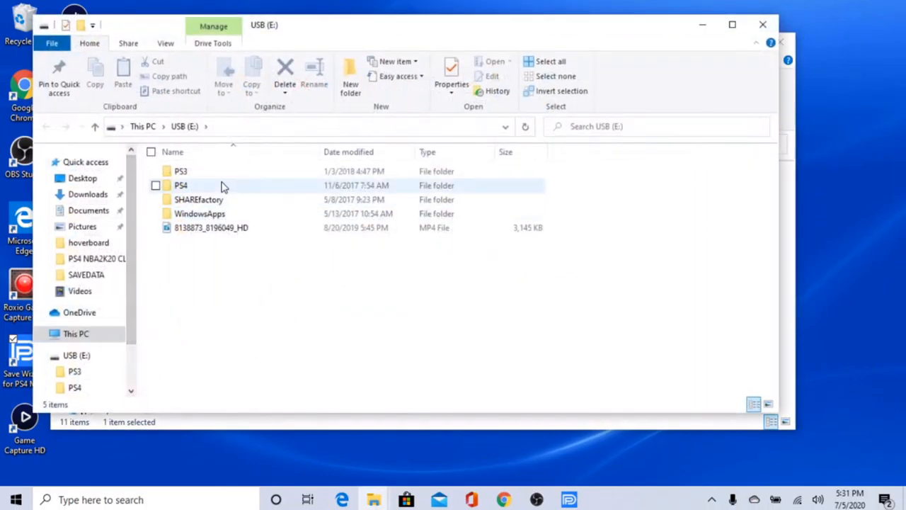
double_click(181, 185)
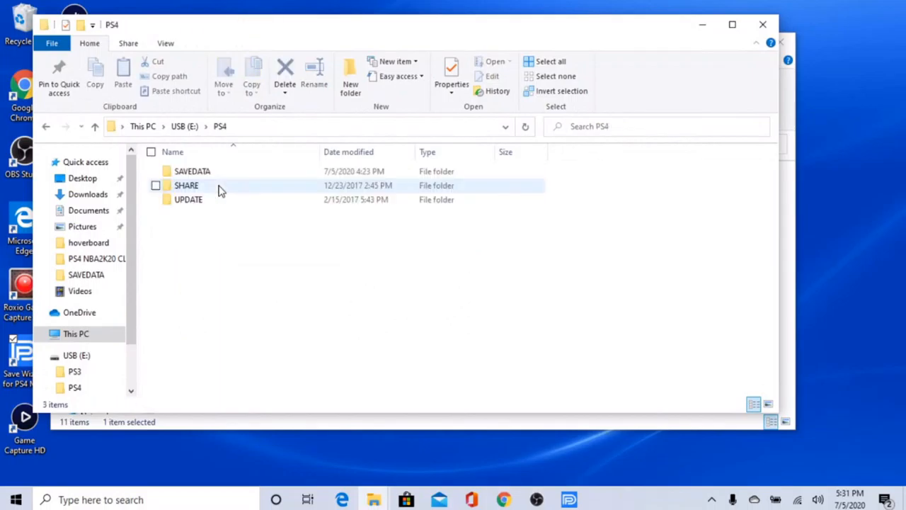
double_click(192, 170)
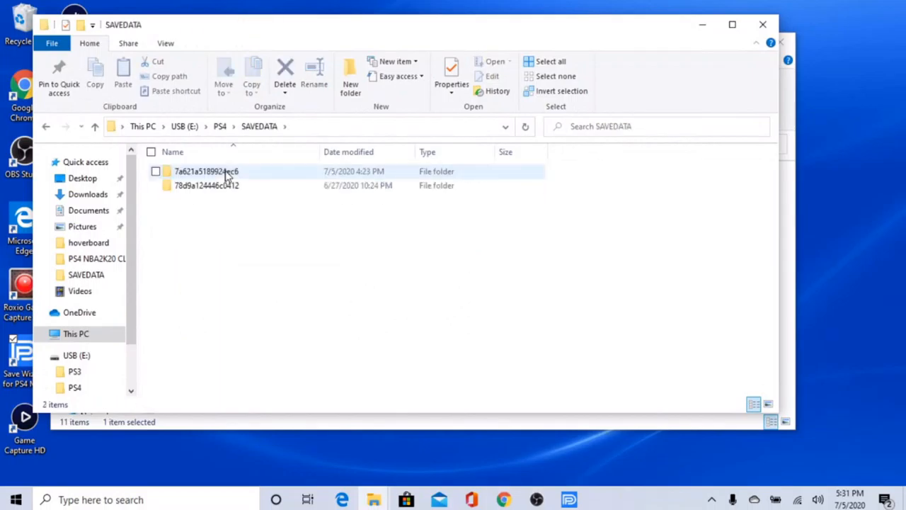
left_click(206, 184)
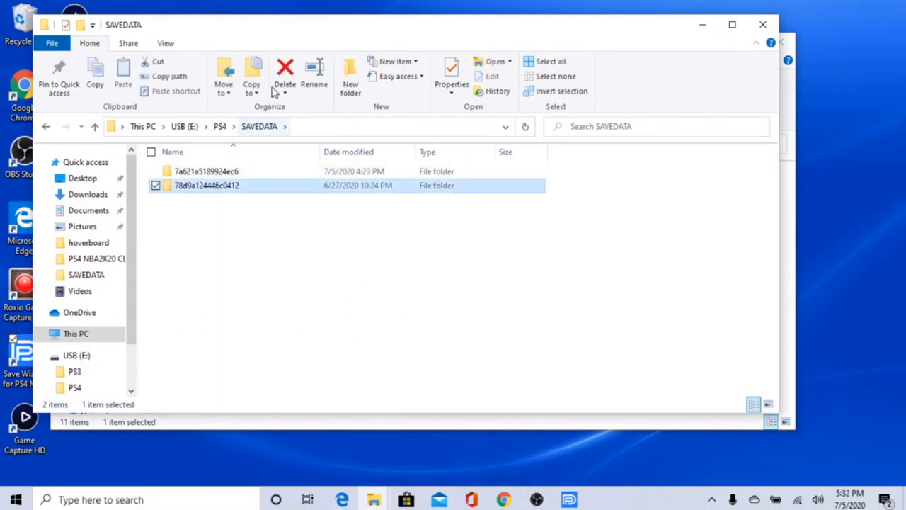
left_click(284, 70)
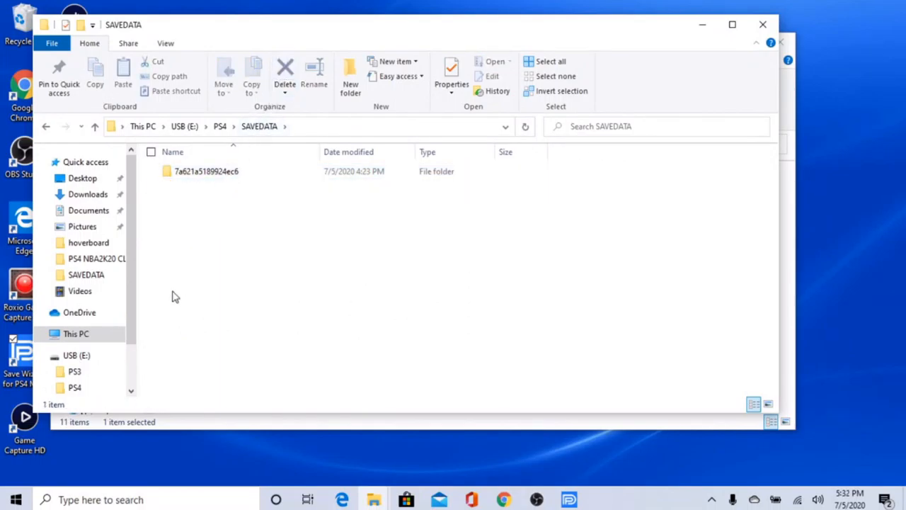
mouse_move(106, 259)
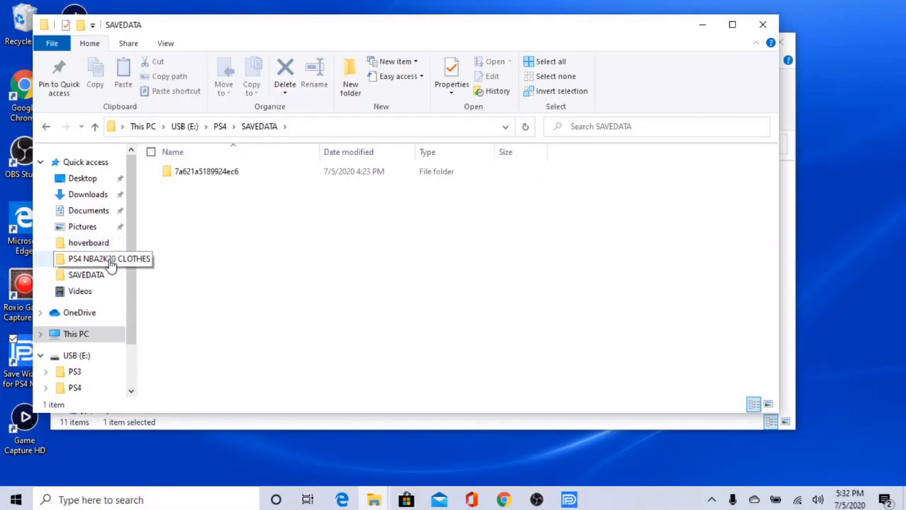
Browse PS4 NBA2K20 CLOTHES > Toronto Raps mas no heli > PS4 > SAVEDATA and select the mascot save folder
double_click(109, 258)
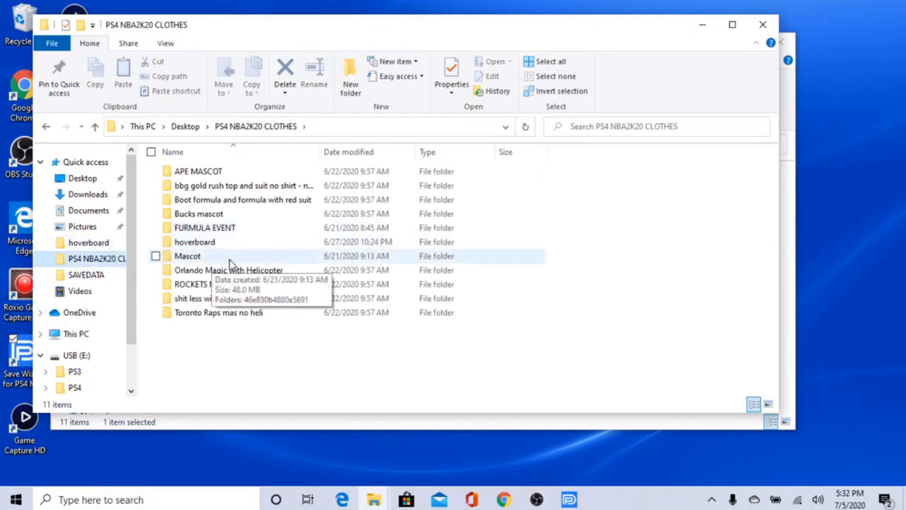
left_click(219, 312)
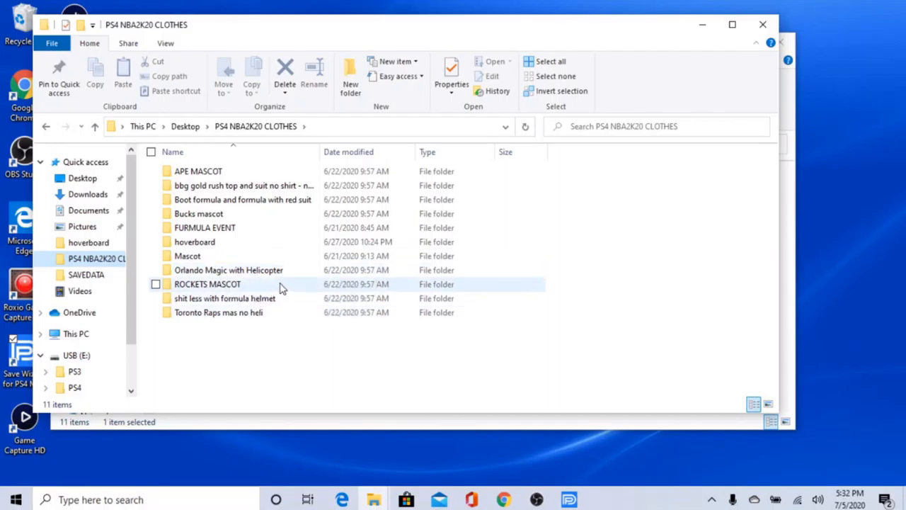
mouse_move(272, 314)
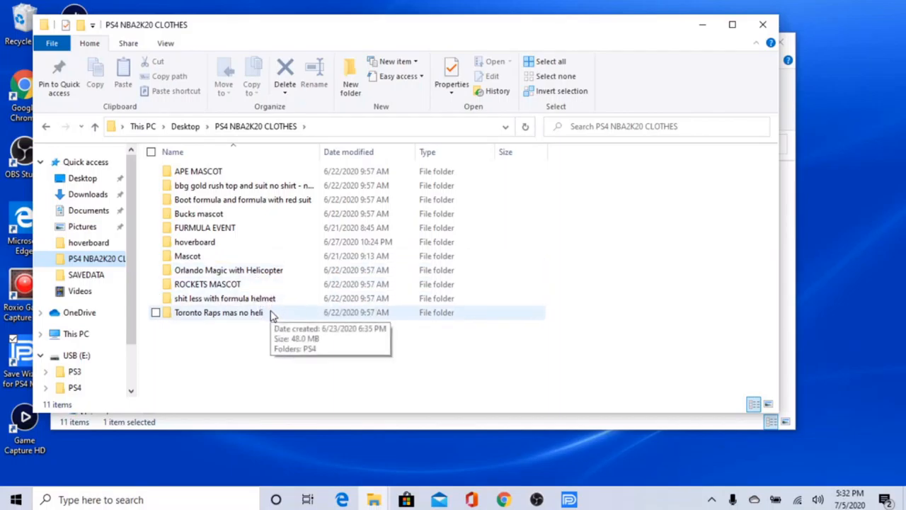
double_click(218, 312)
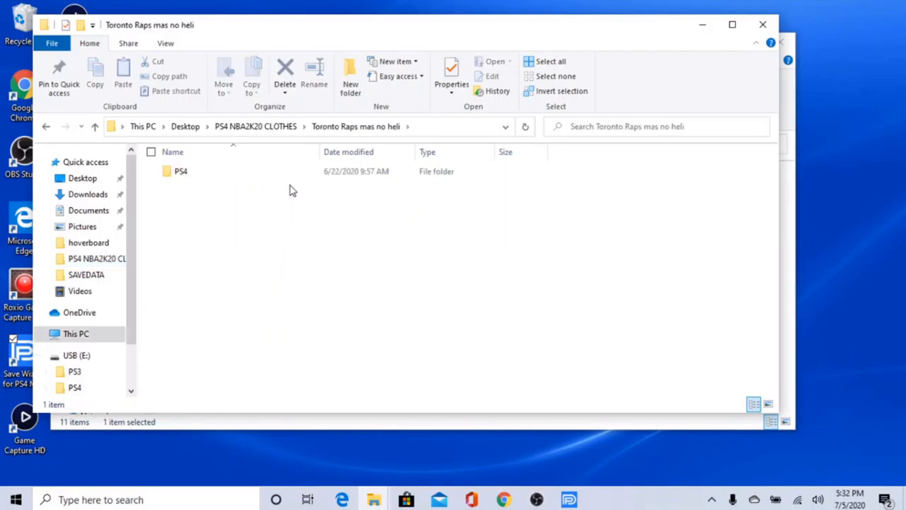
double_click(181, 171)
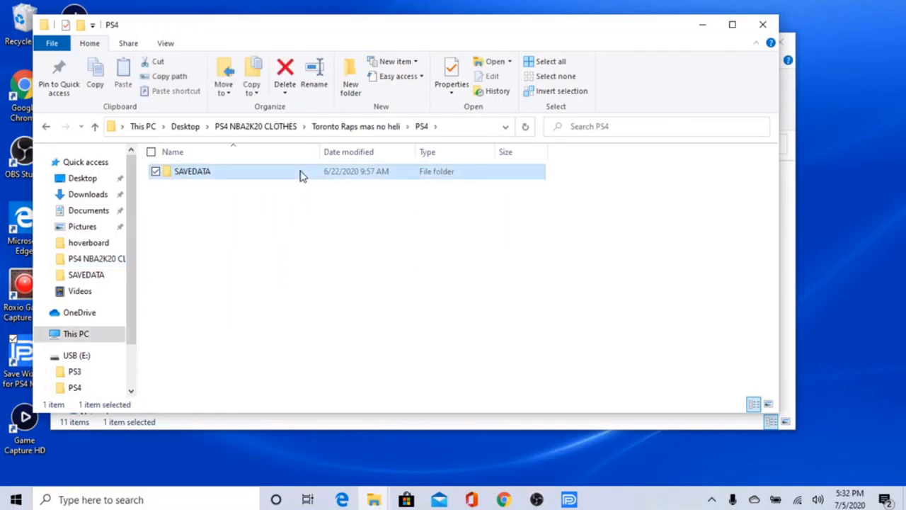
double_click(191, 170)
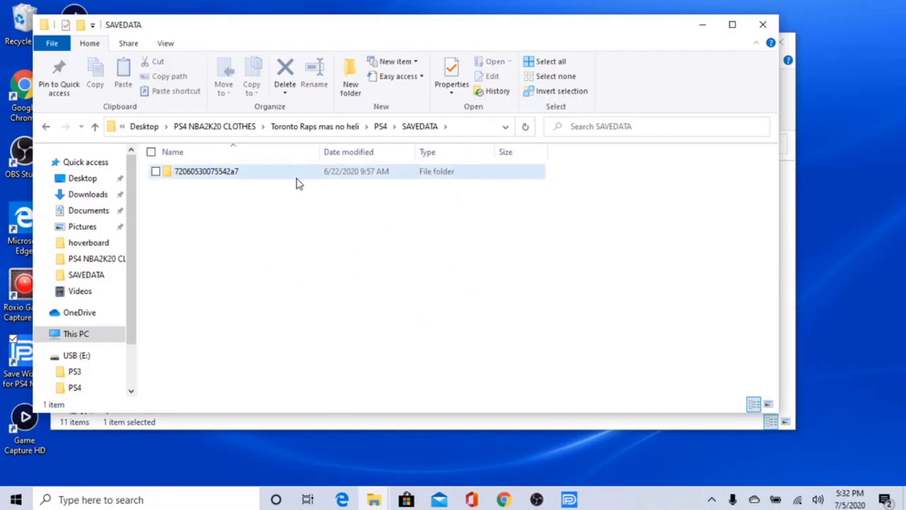
left_click(206, 171)
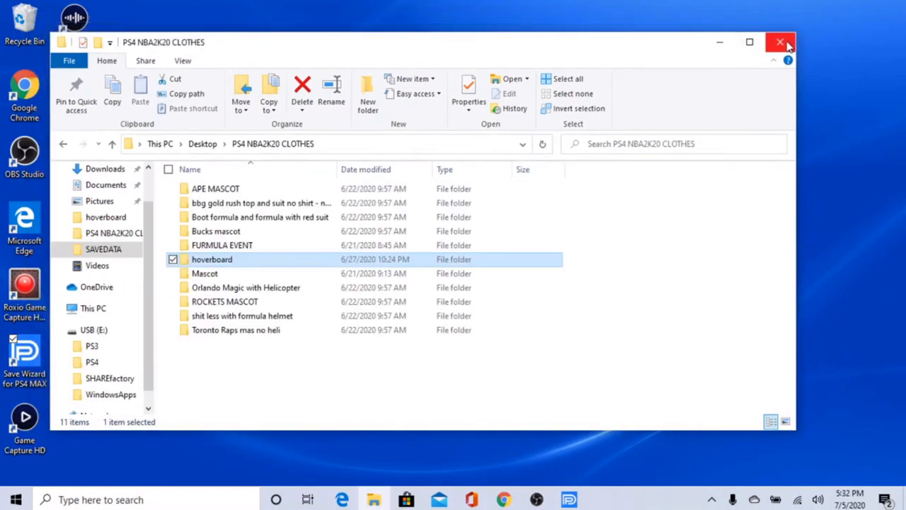
Close File Explorer and the stray Windows Security window to return to Save Wizard
left_click(781, 41)
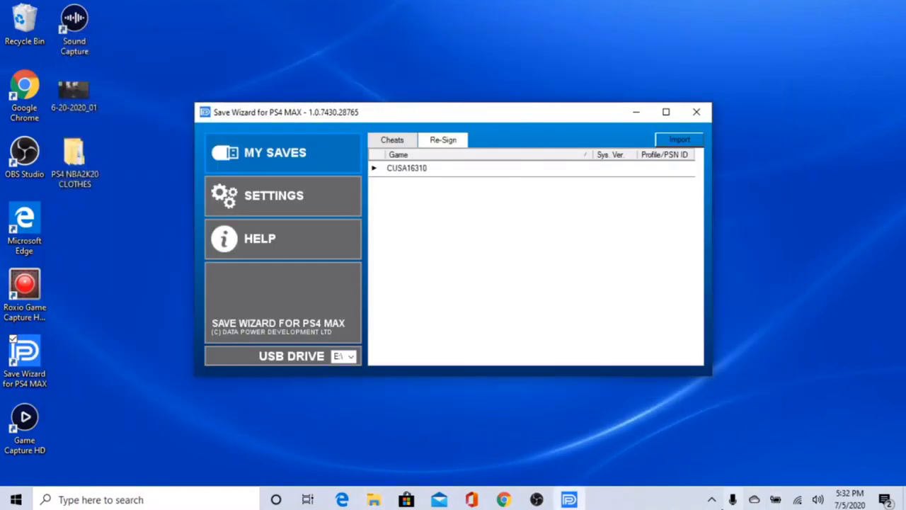
left_click(712, 499)
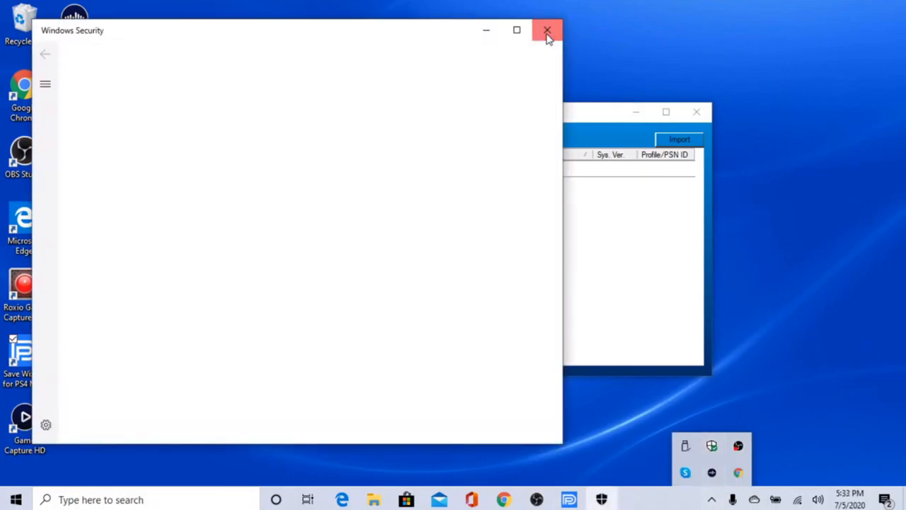
left_click(546, 30)
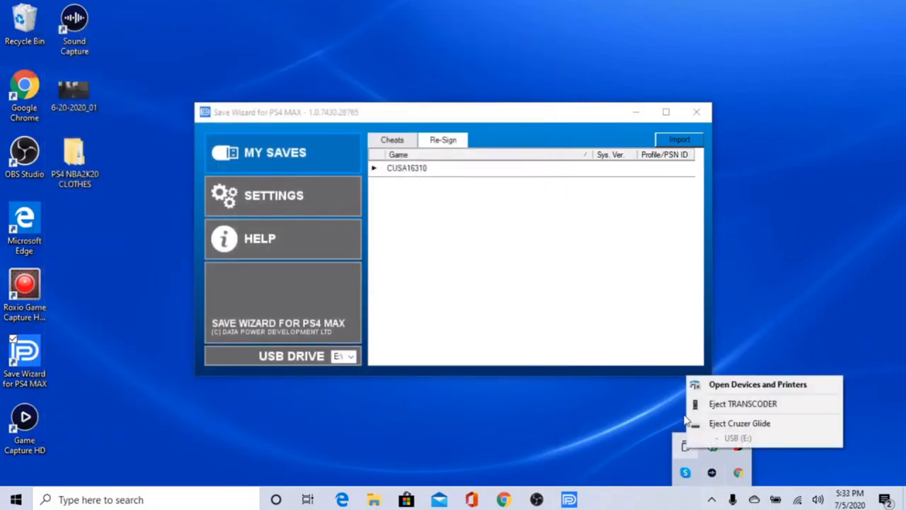
left_click(739, 422)
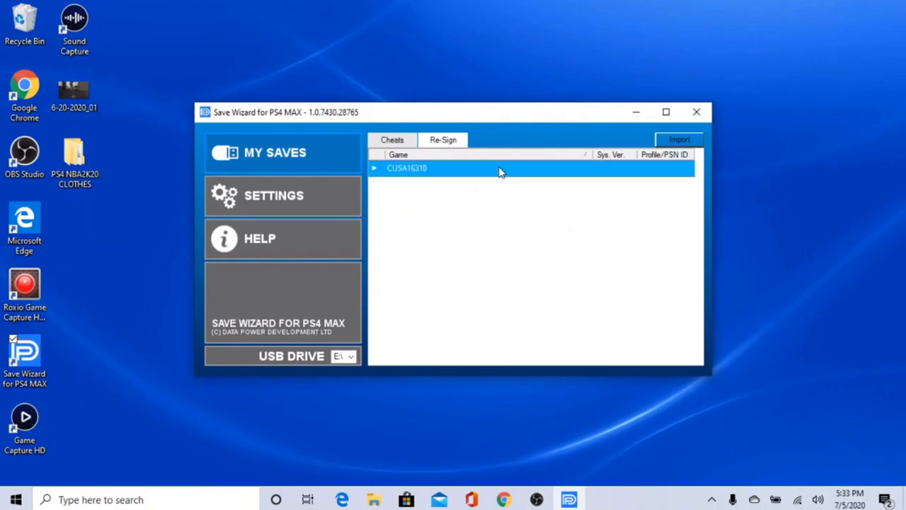
Expand CUSA16310 to list MyCAREER0001, MyCAREER0002, SaveDescriptions and UserData
left_click(373, 168)
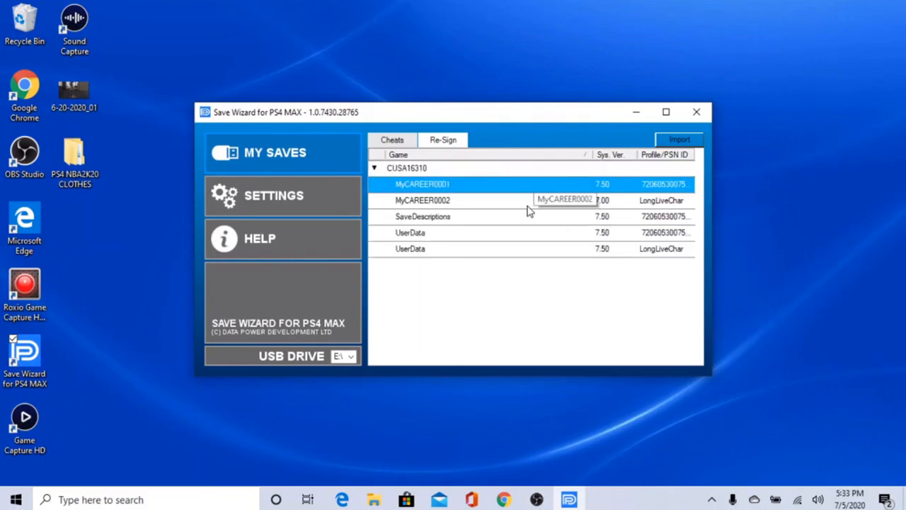
mouse_move(511, 240)
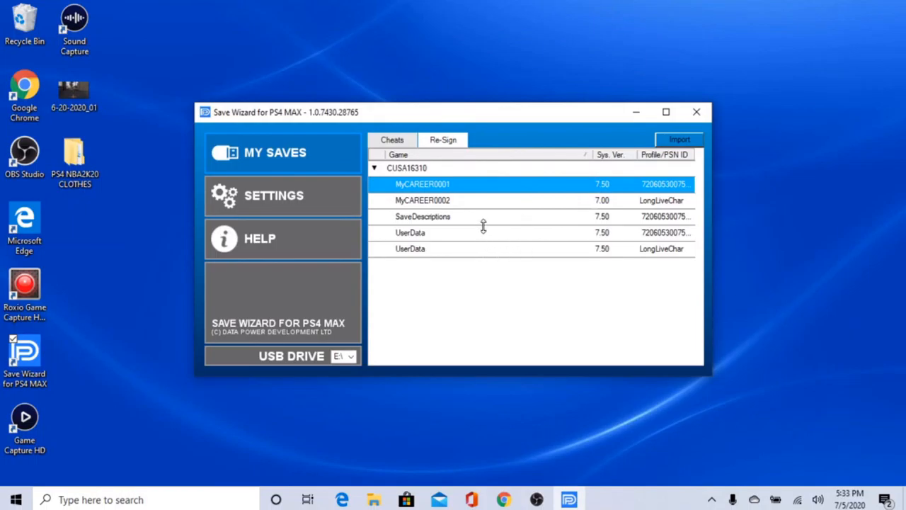
mouse_move(467, 240)
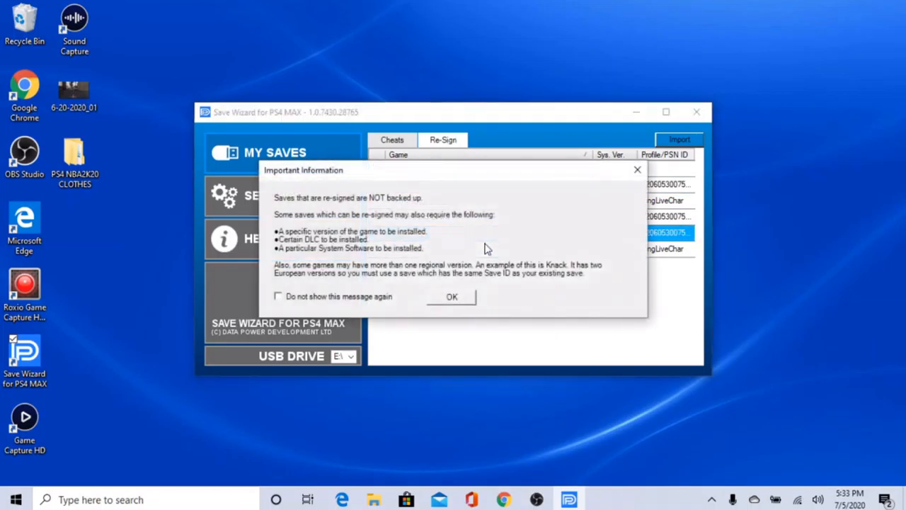
Apply the chosen profile, confirm overwriting the save, and dismiss the success message
left_click(451, 296)
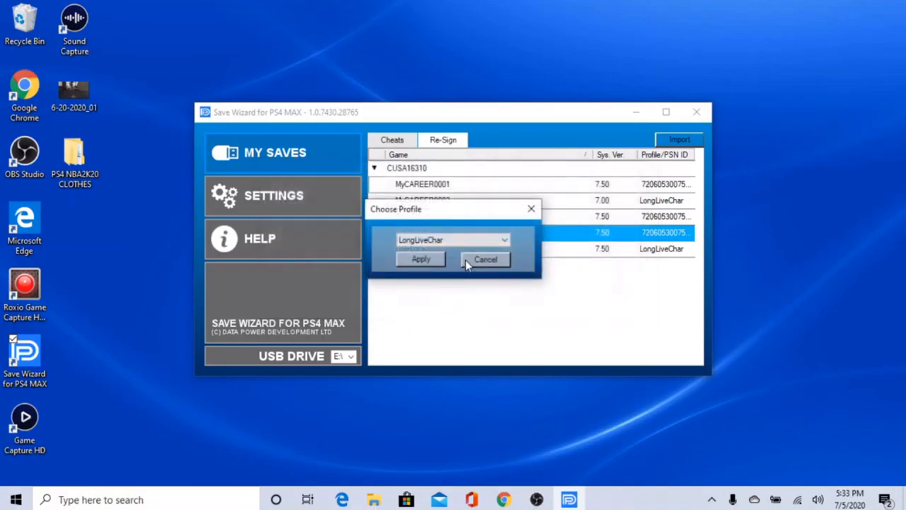
left_click(420, 259)
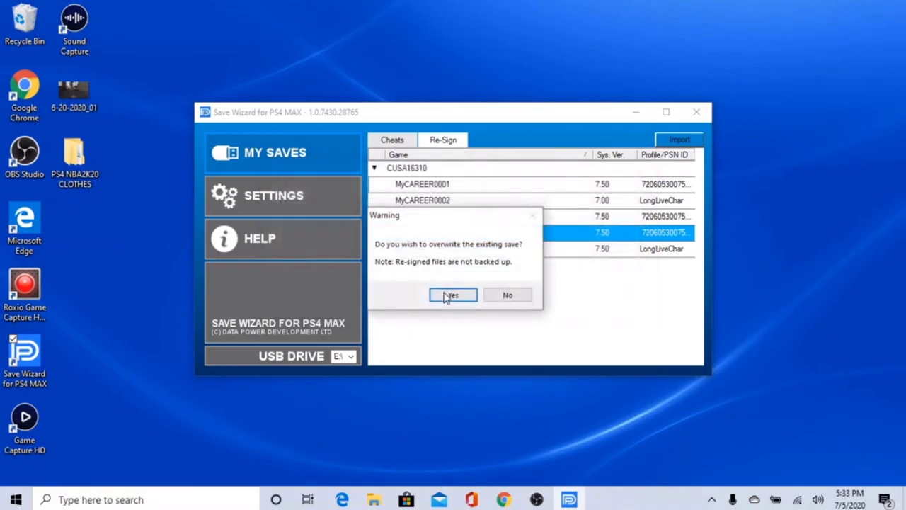
left_click(452, 295)
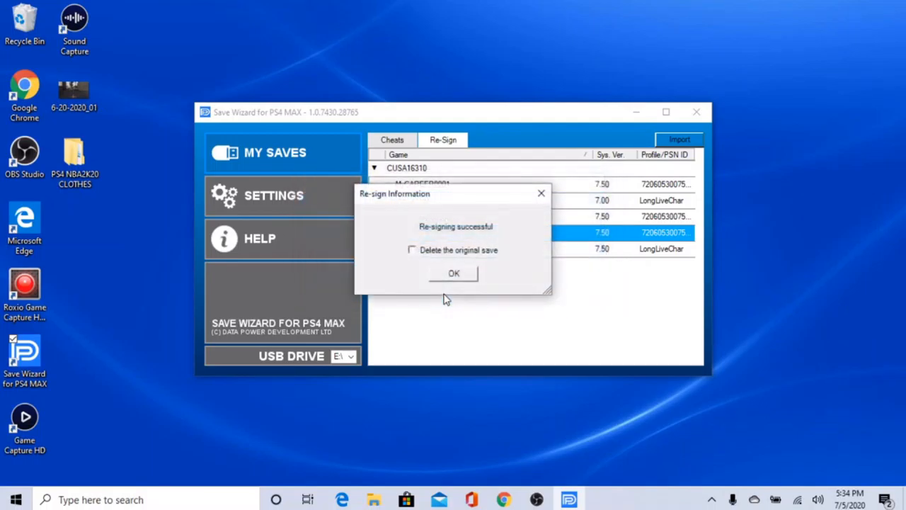
left_click(454, 274)
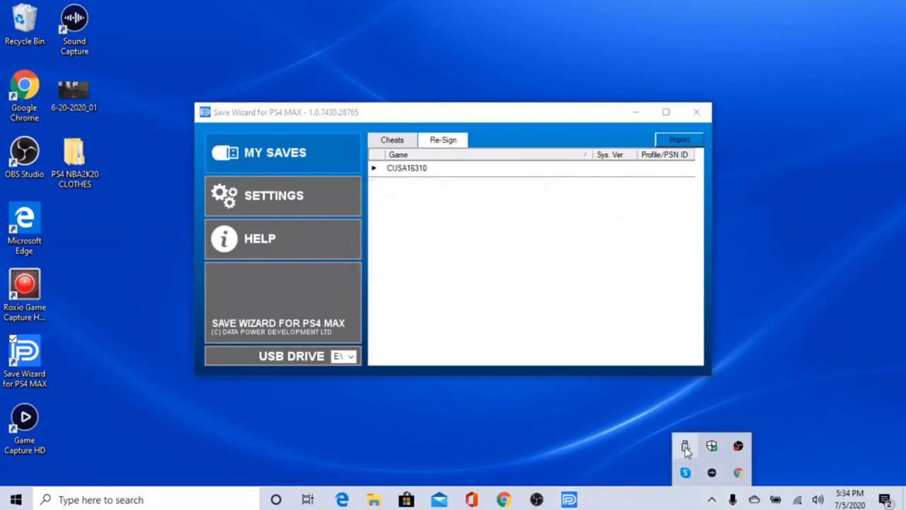
mouse_move(684, 446)
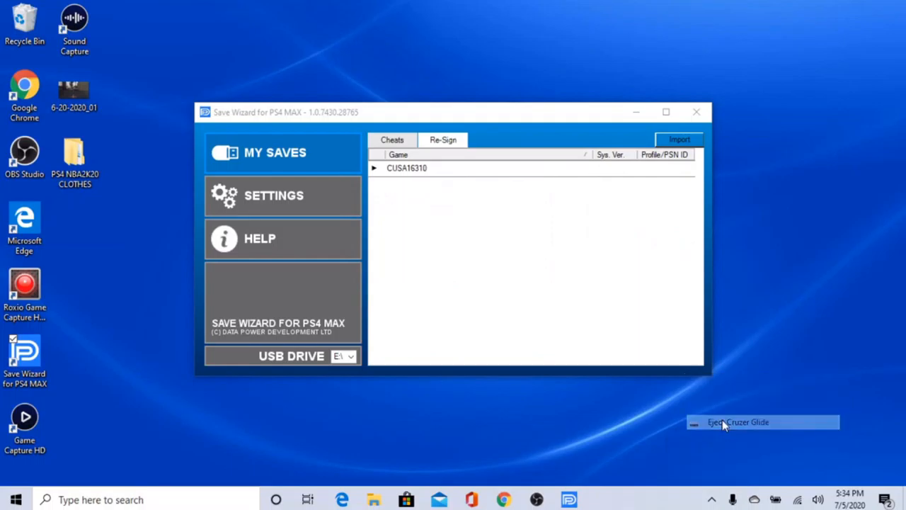
Eject the Cruzer Glide USB drive from the system tray
left_click(739, 421)
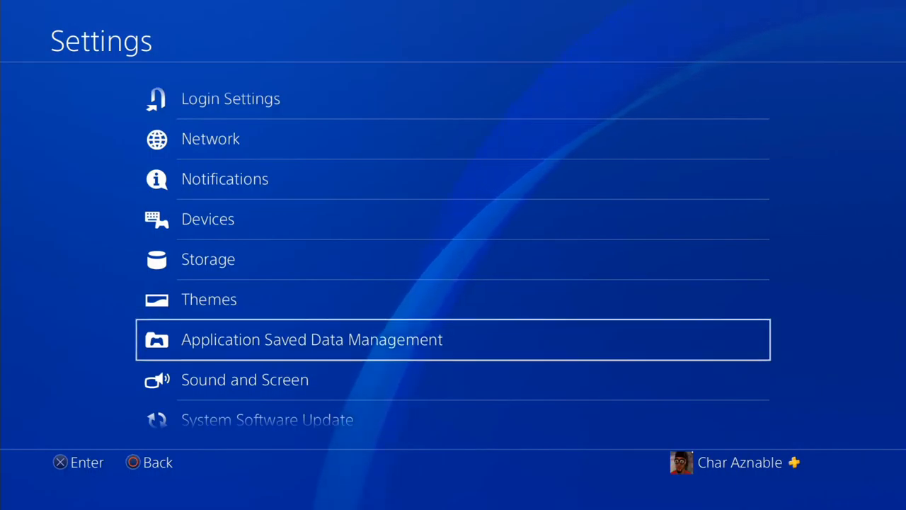
Copy the UserData and MyCAREER0002 saves from USB storage into system storage
left_click(311, 339)
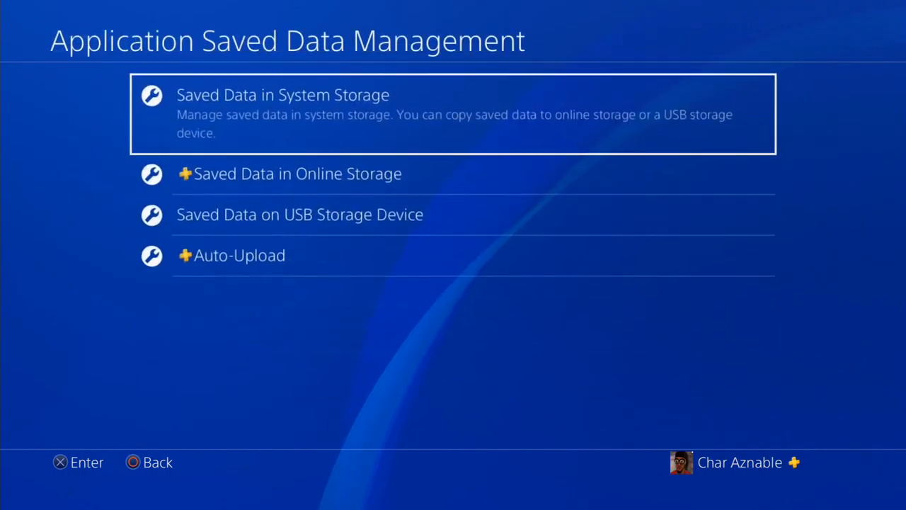
left_click(299, 215)
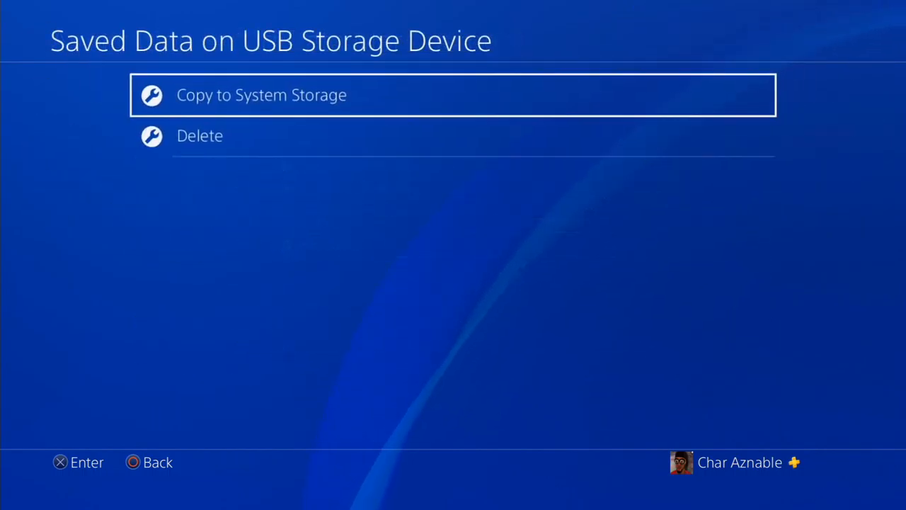
left_click(262, 95)
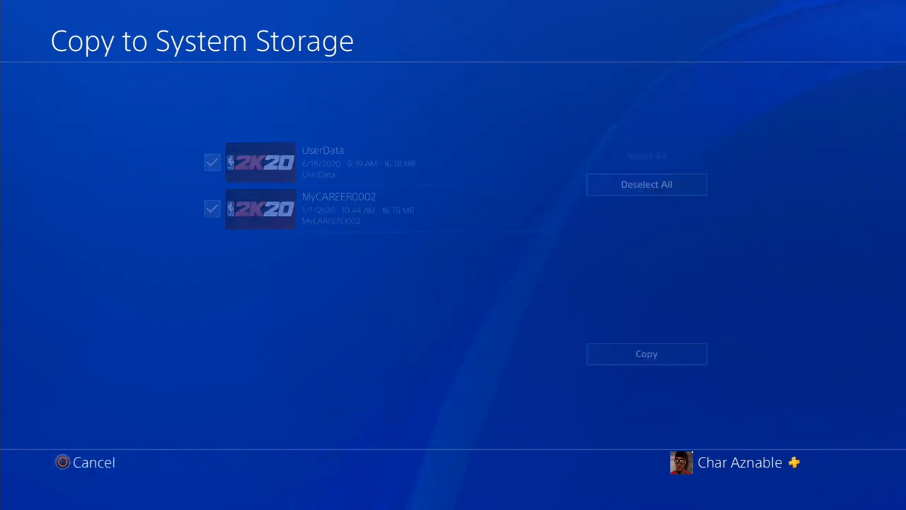
left_click(646, 353)
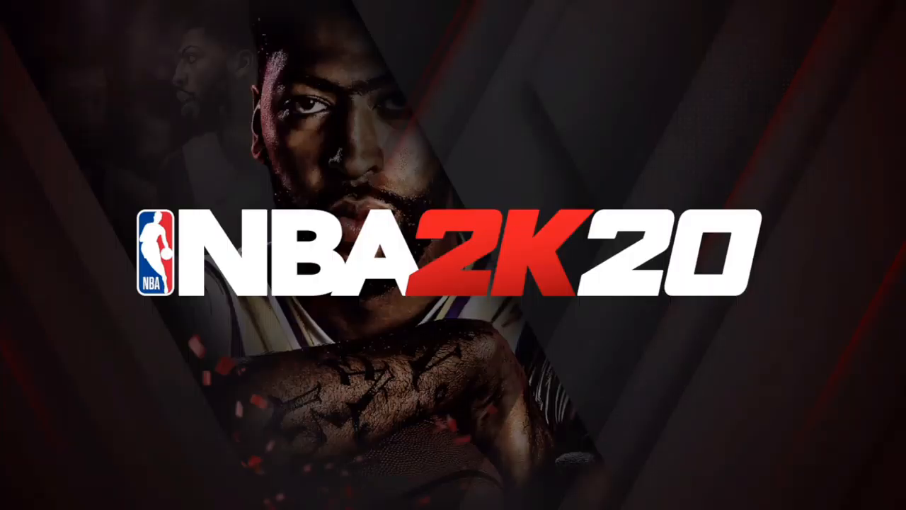
Dismiss the Quick Menu and enter January 2, 2000 as the date of birth
key("PS")
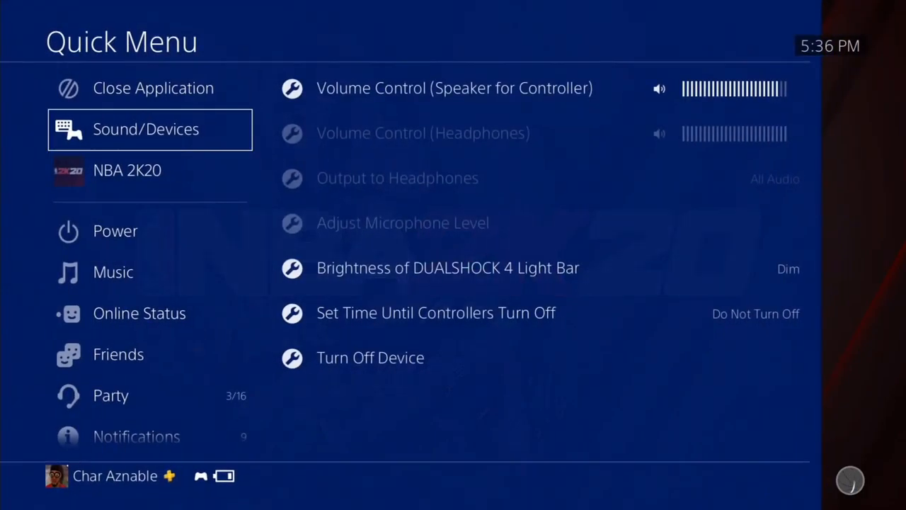
left_click(110, 394)
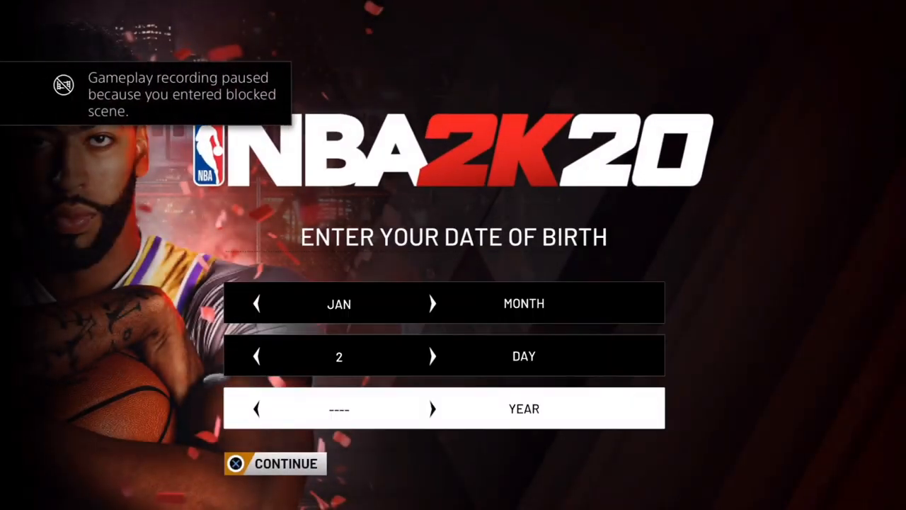
left_click(432, 408)
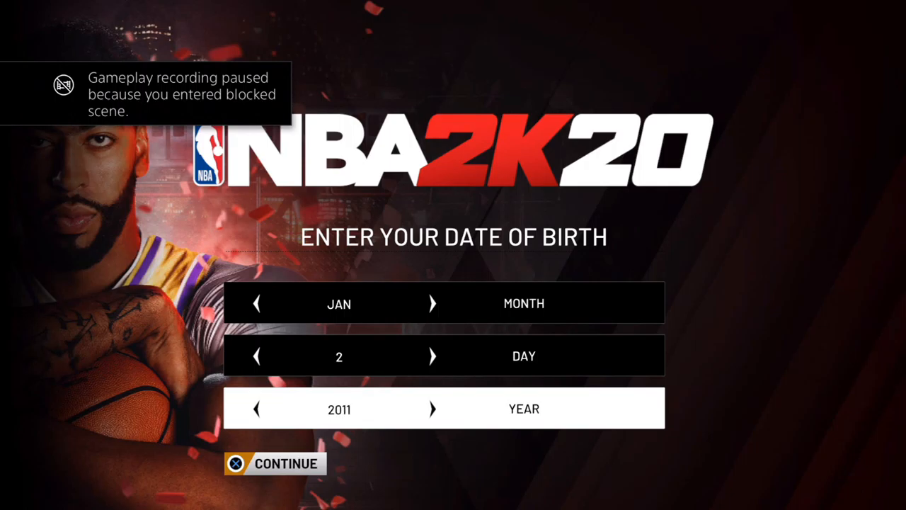
left_click(257, 408)
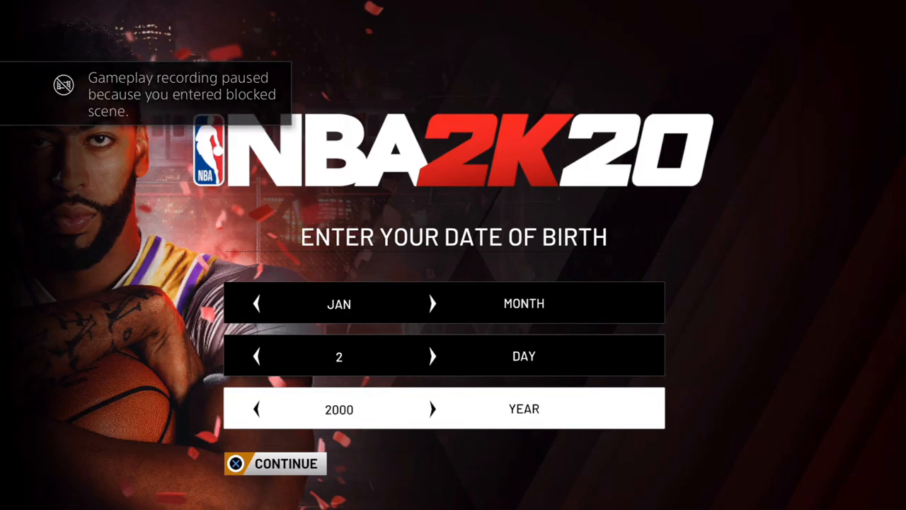
left_click(275, 463)
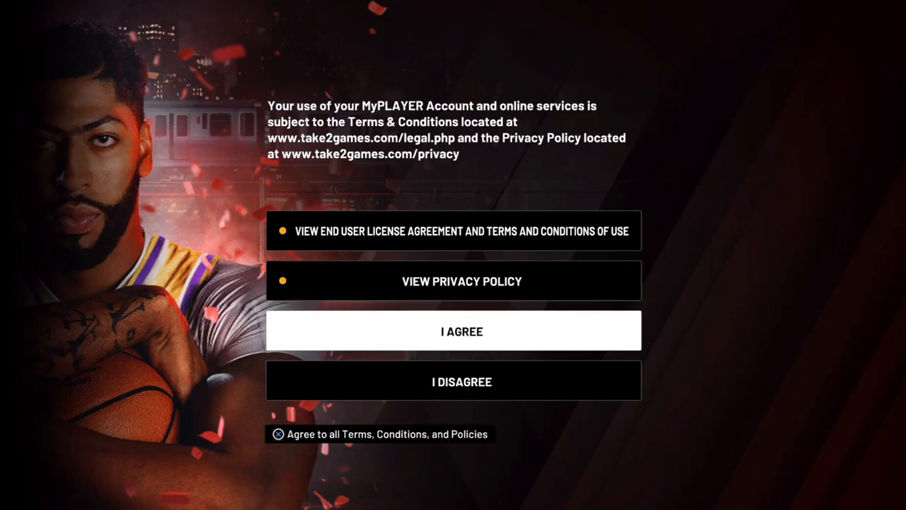
Agree to all terms and policies and enter the email address
left_click(461, 330)
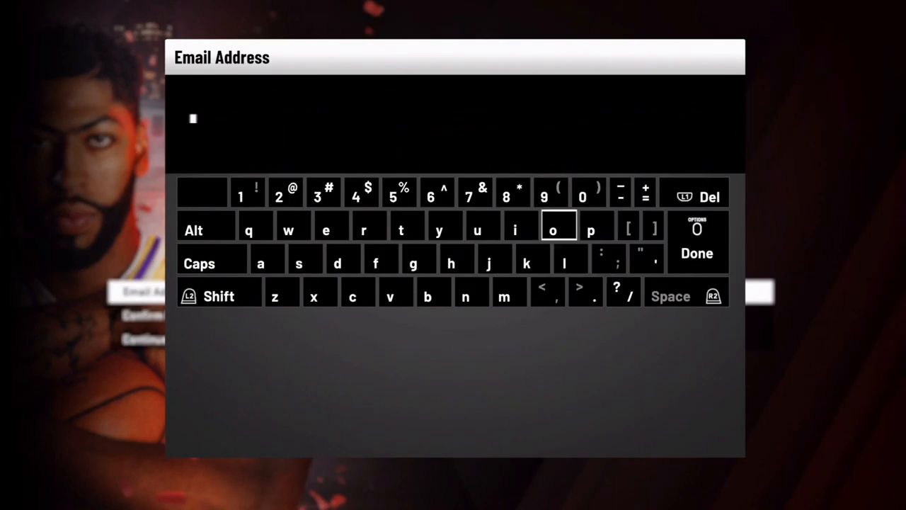
left_click(438, 229)
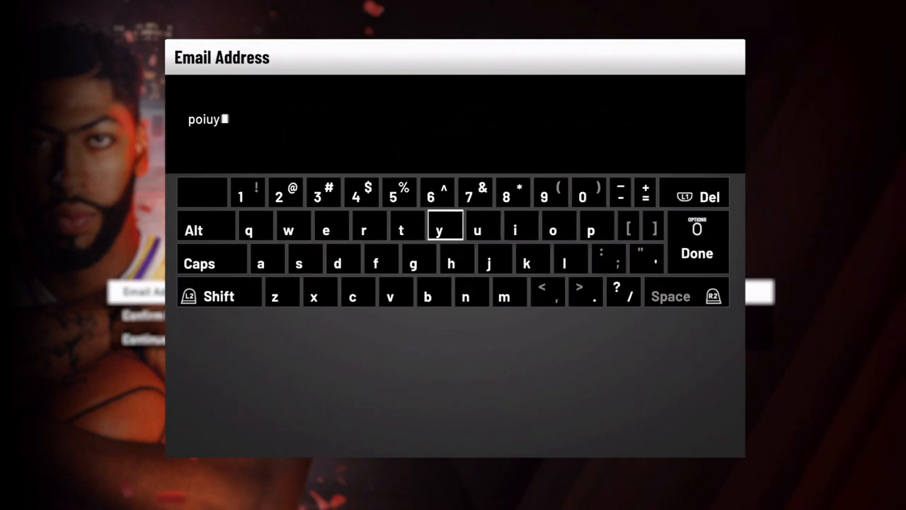
left_click(582, 196)
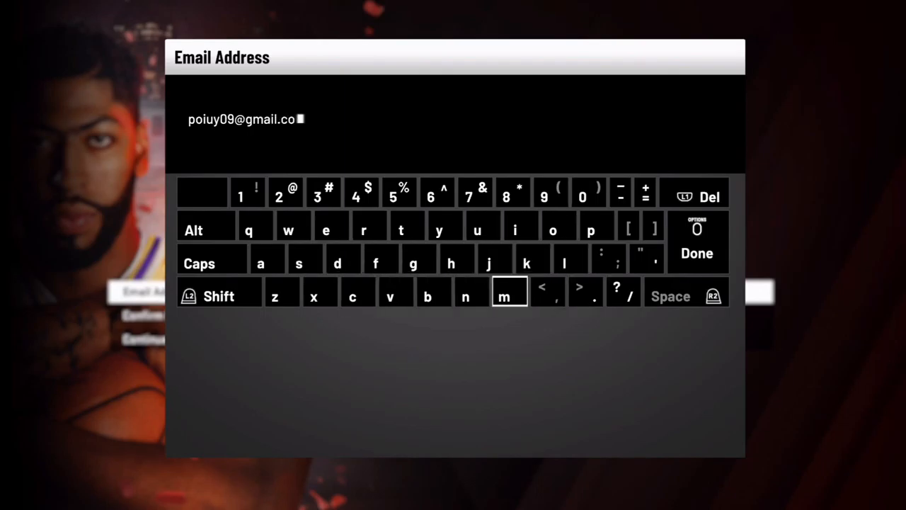
left_click(697, 253)
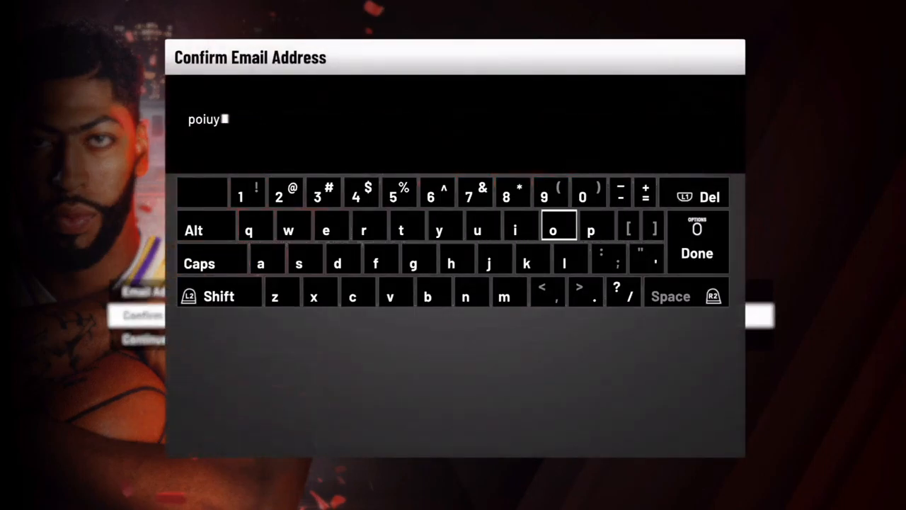
Re-enter the email address in Confirm Email Address
left_click(505, 197)
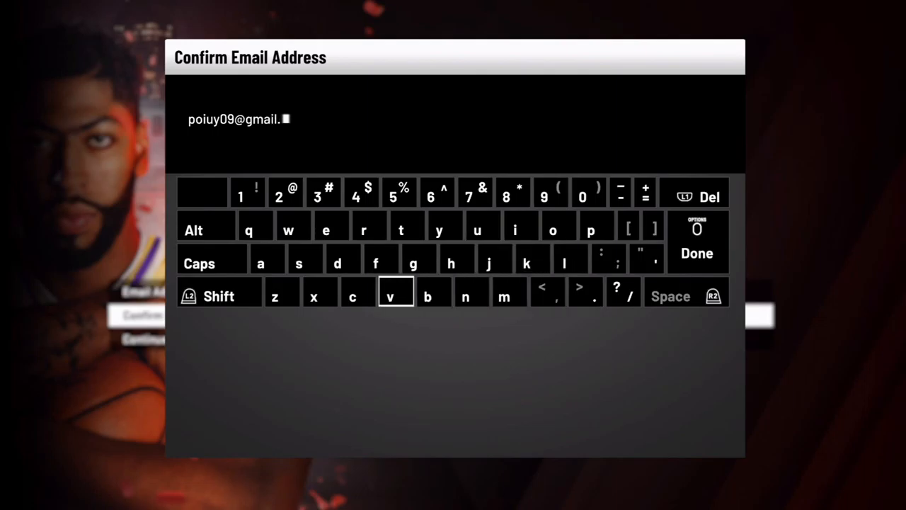
left_click(488, 263)
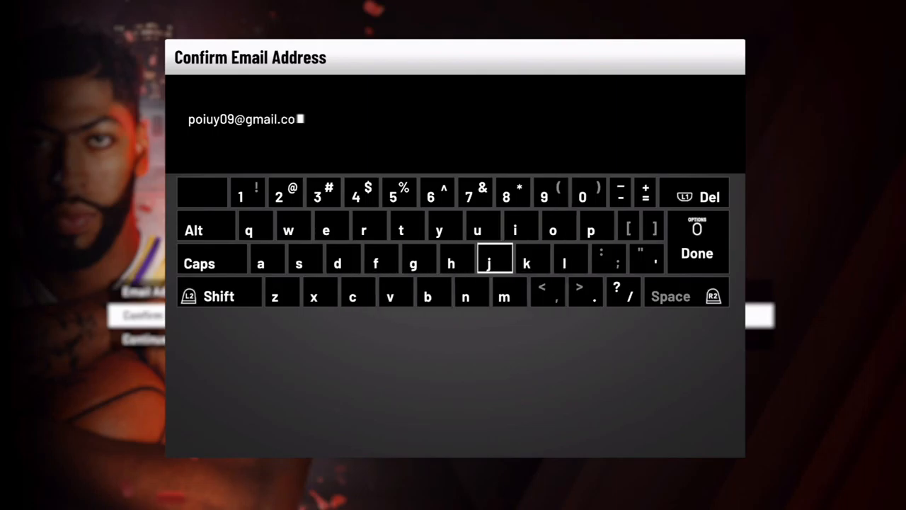
left_click(697, 253)
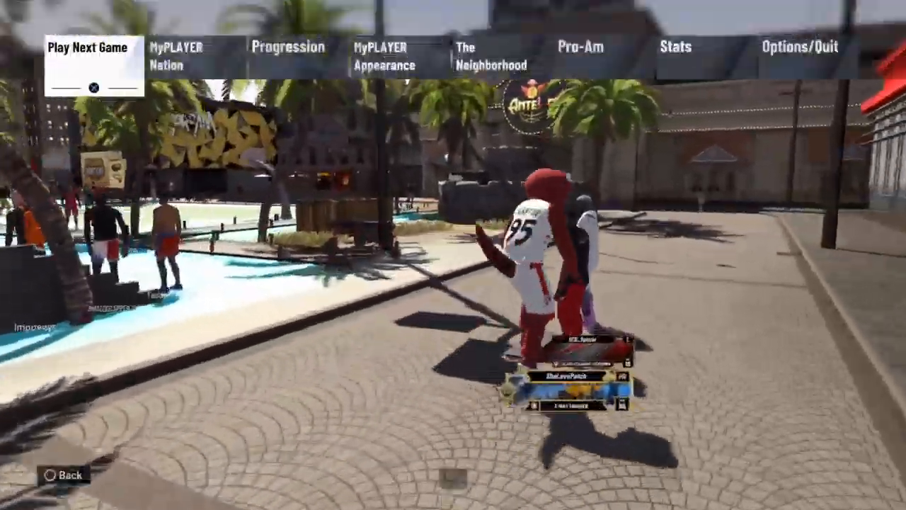
Open Progression, tab to The Neighborhood, then return to the Progression summary
left_click(287, 48)
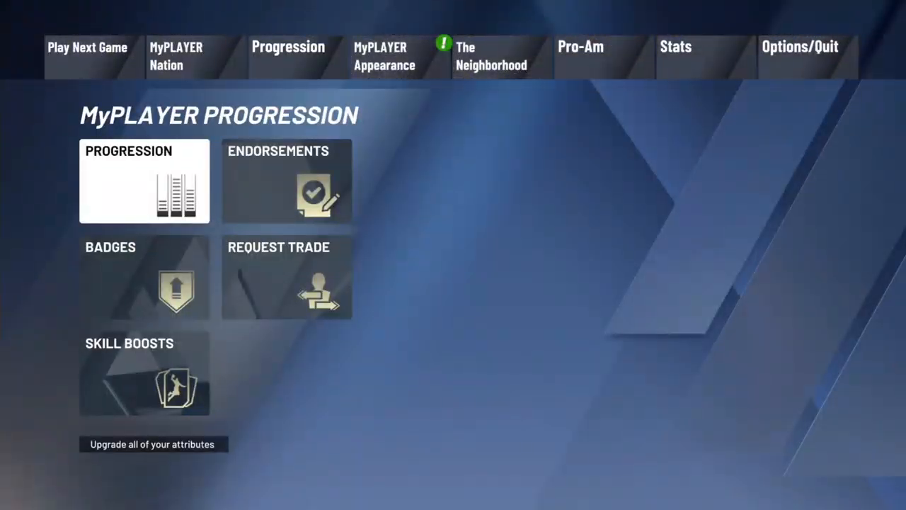
left_click(144, 373)
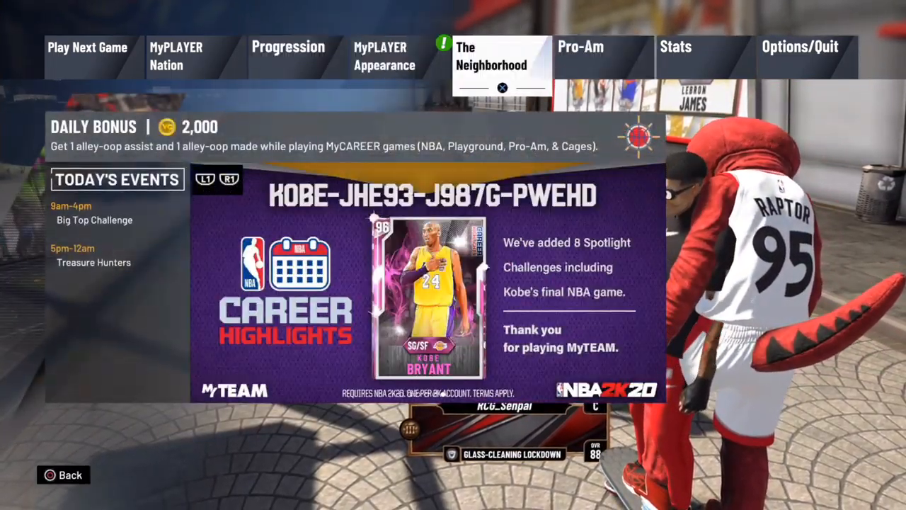
left_click(287, 55)
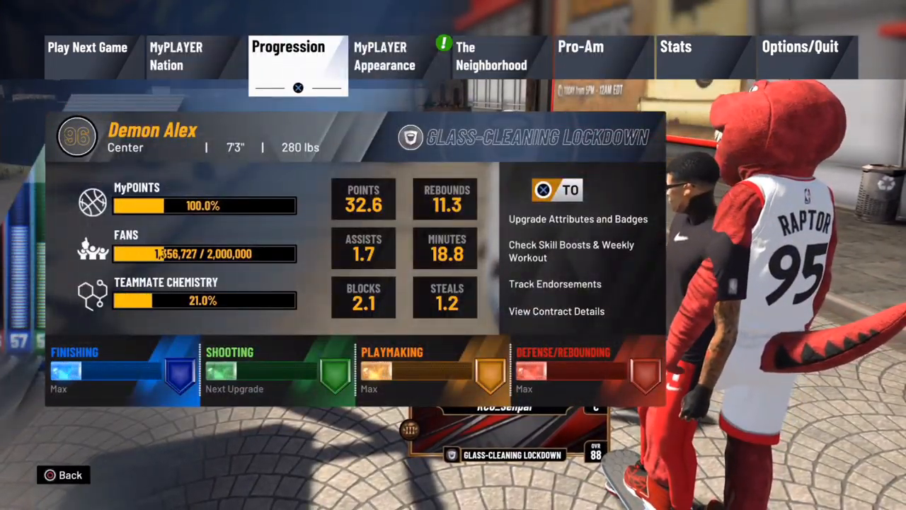